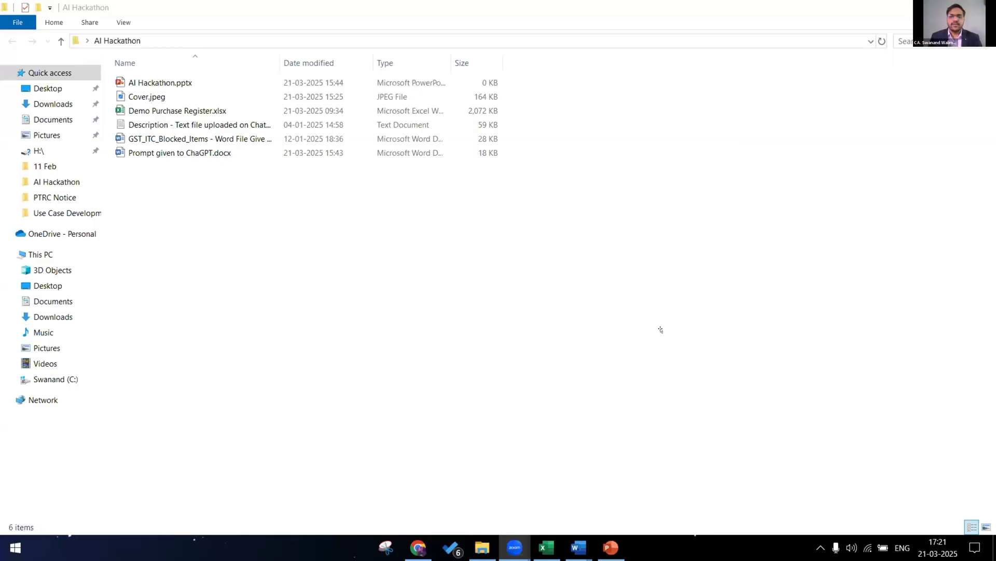
Step: Open the AI Hackathon deck to its Problem Statement slide, then switch to the Excel register
double_click(160, 83)
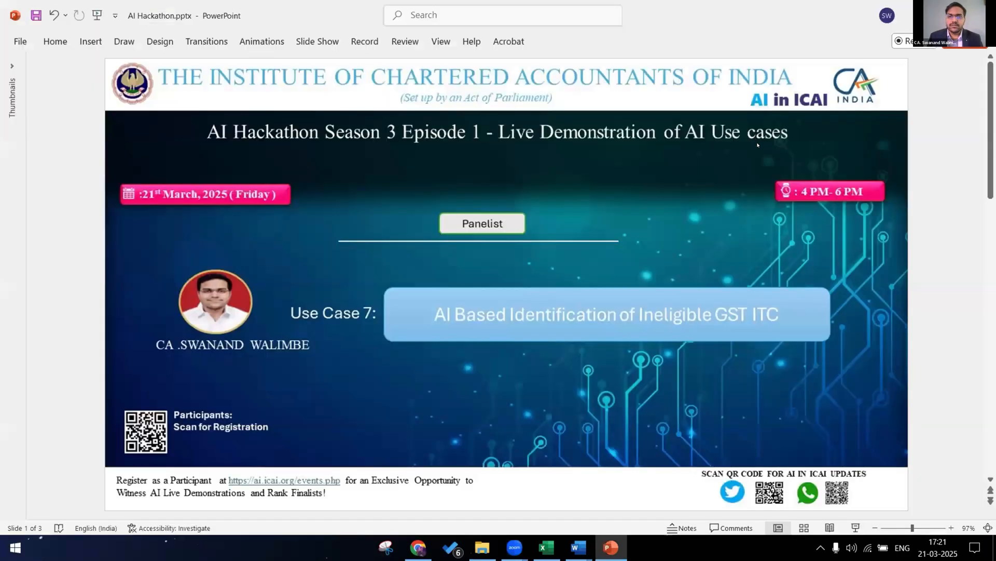
mouse_move(600, 99)
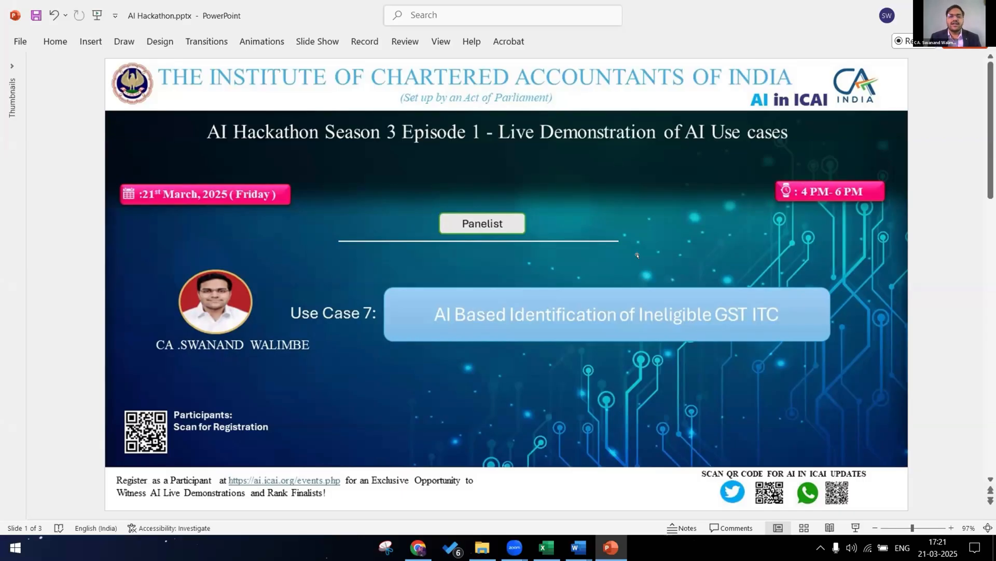
mouse_move(626, 229)
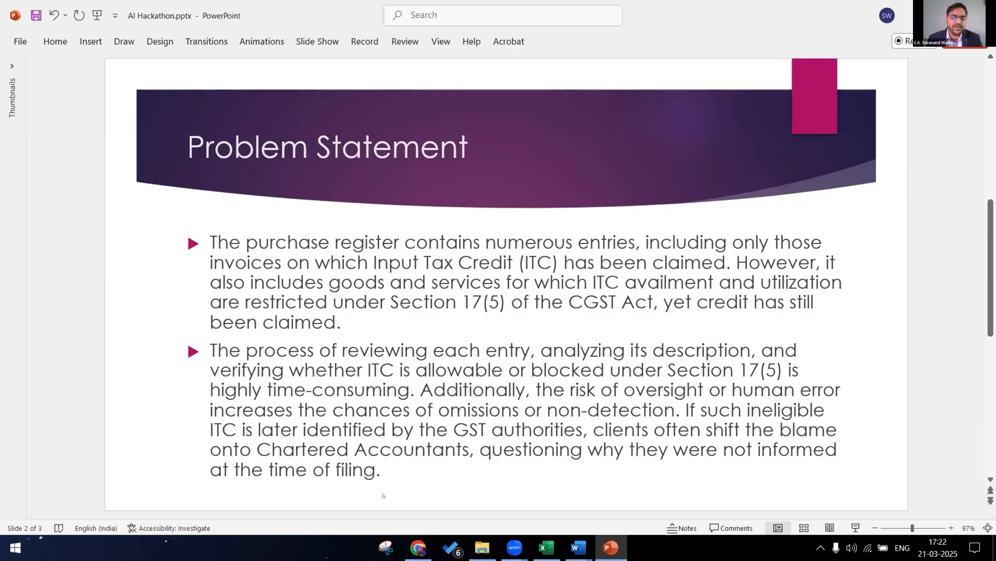
click(544, 547)
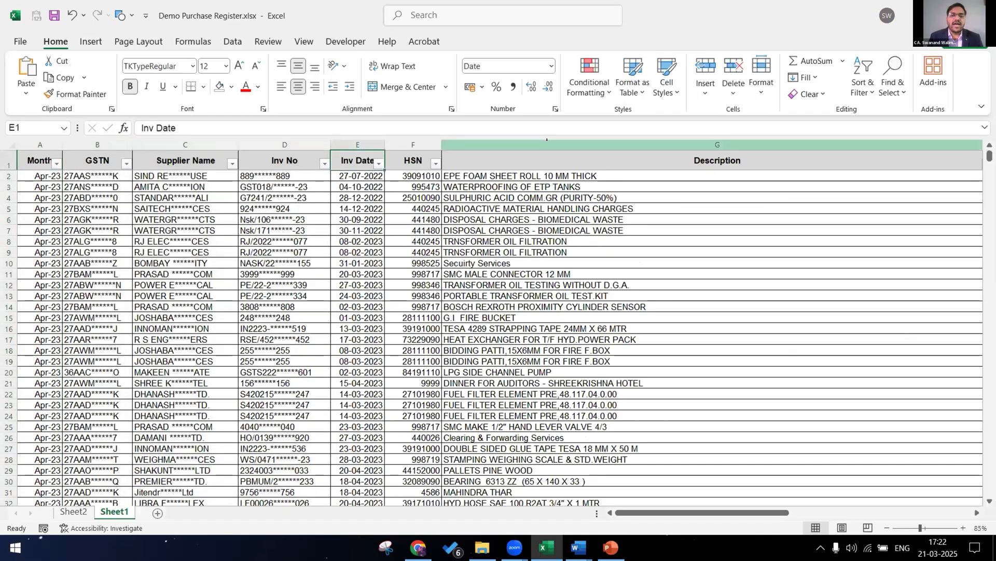
click(717, 144)
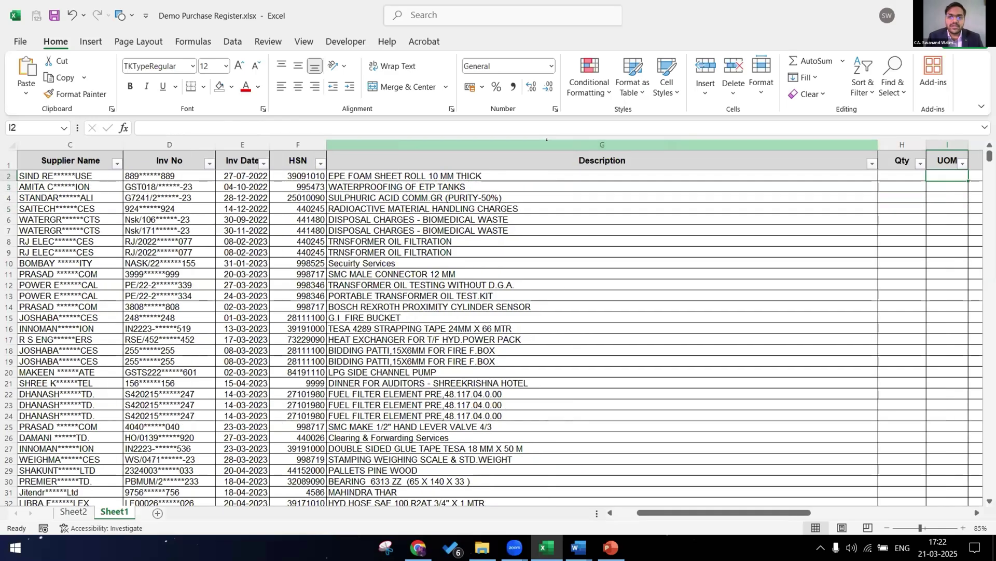
scroll(right, 3)
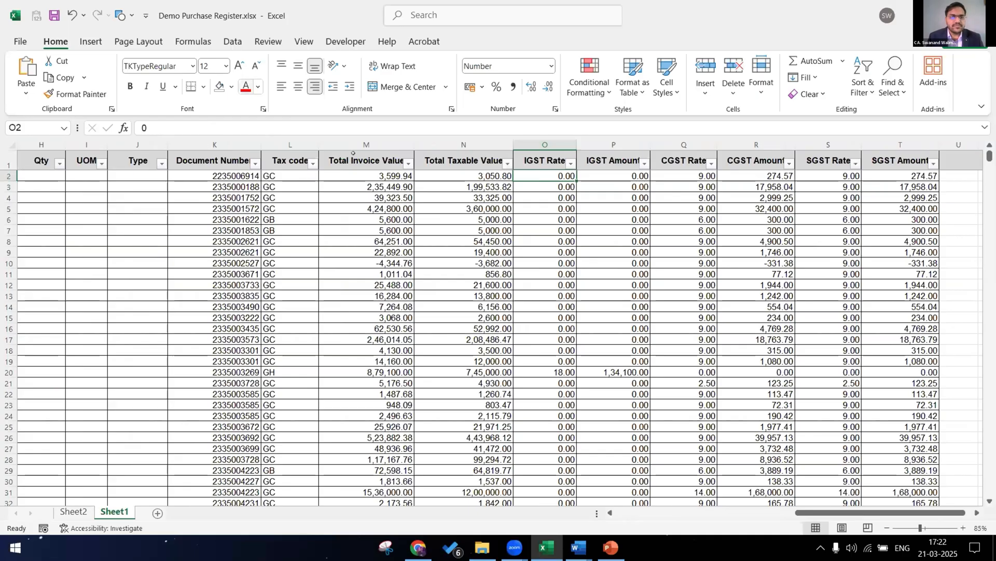
click(366, 144)
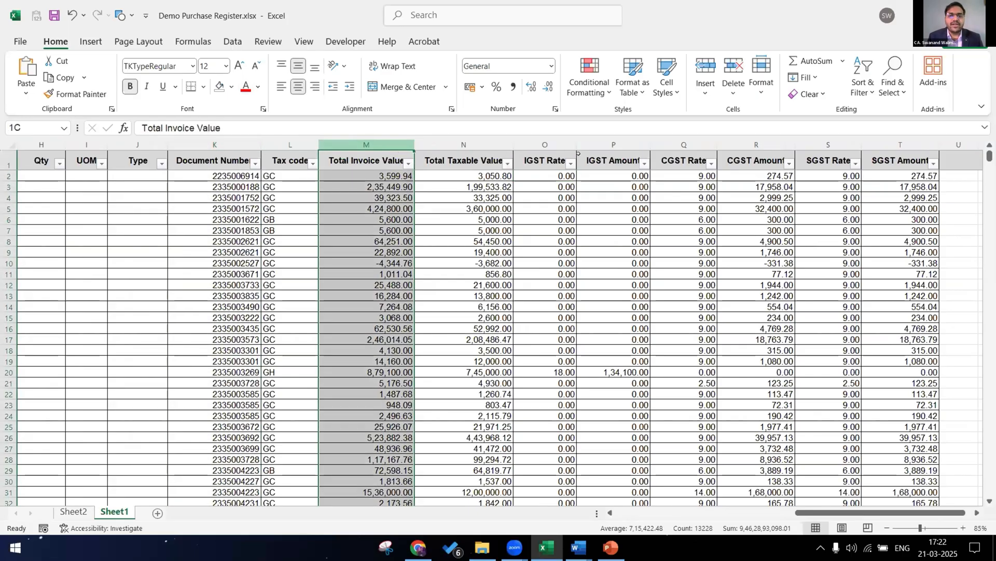
click(757, 176)
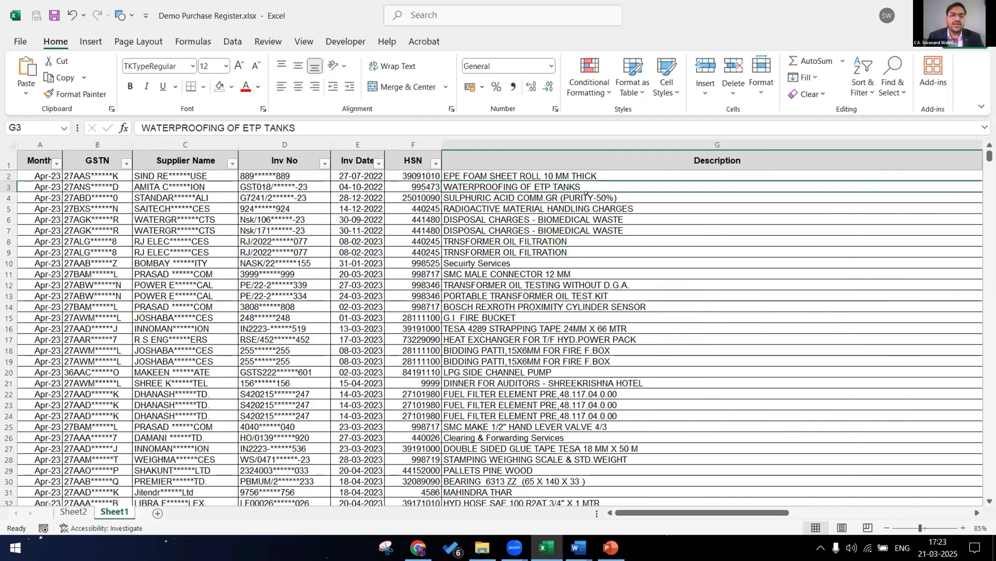
click(717, 176)
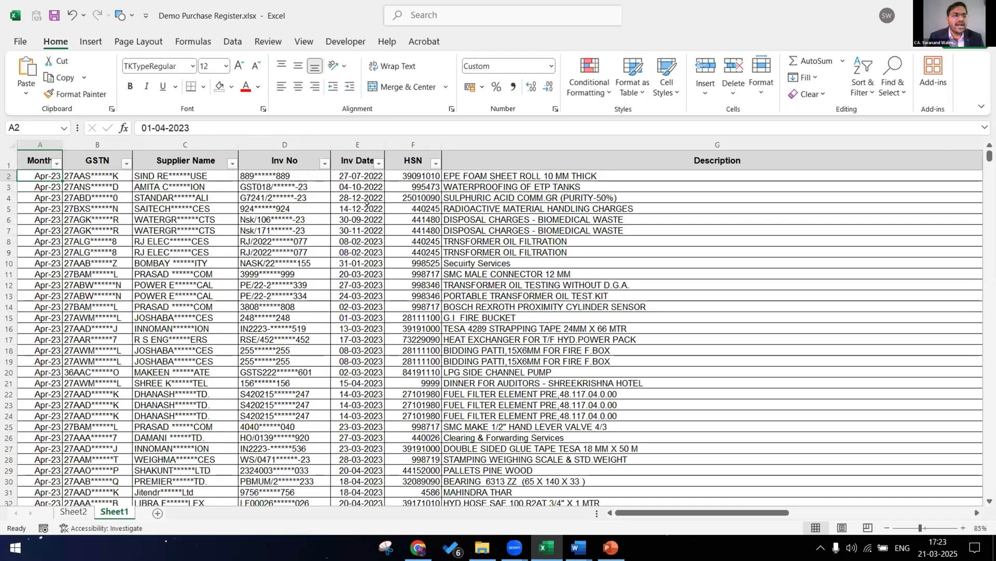
click(97, 160)
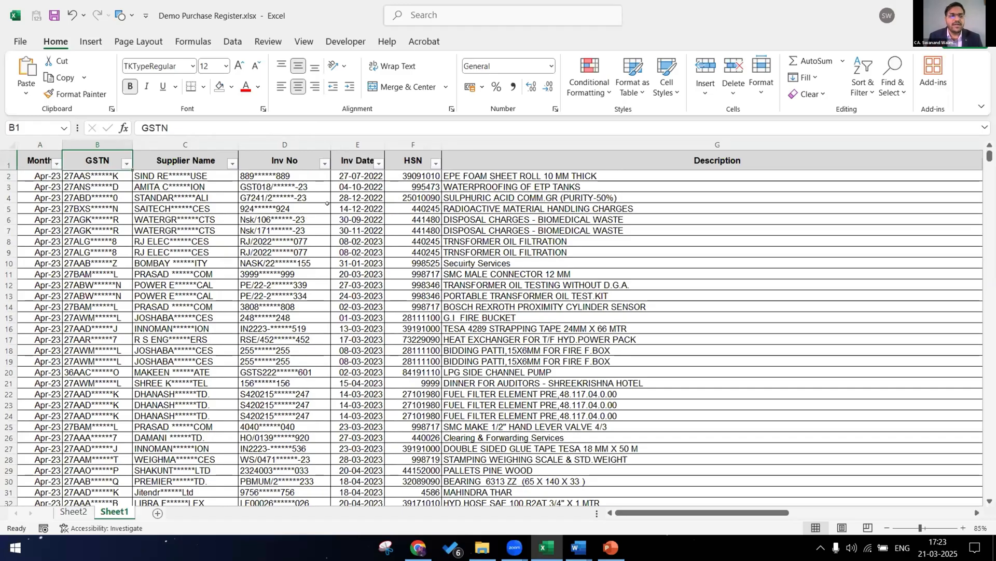
click(717, 160)
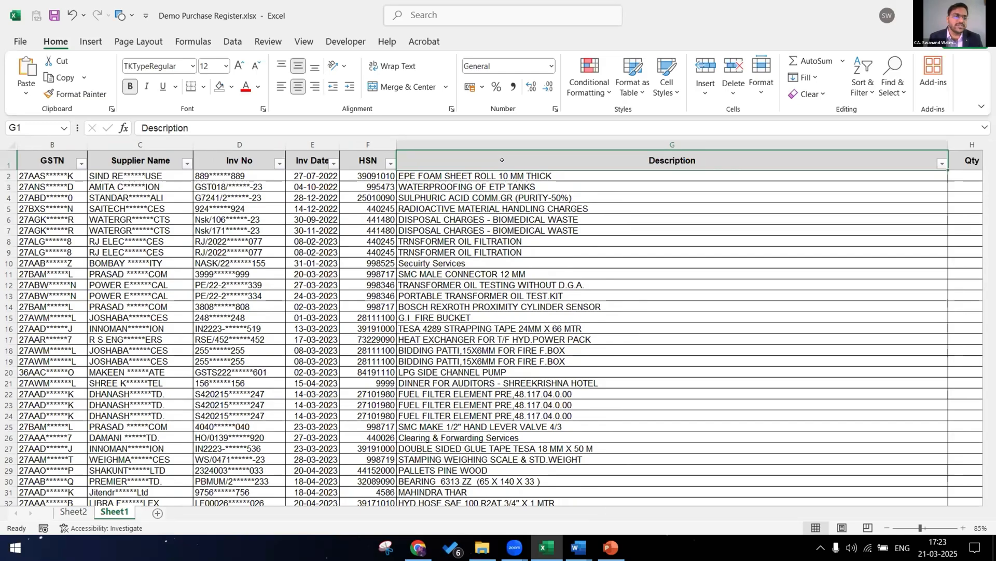
click(74, 512)
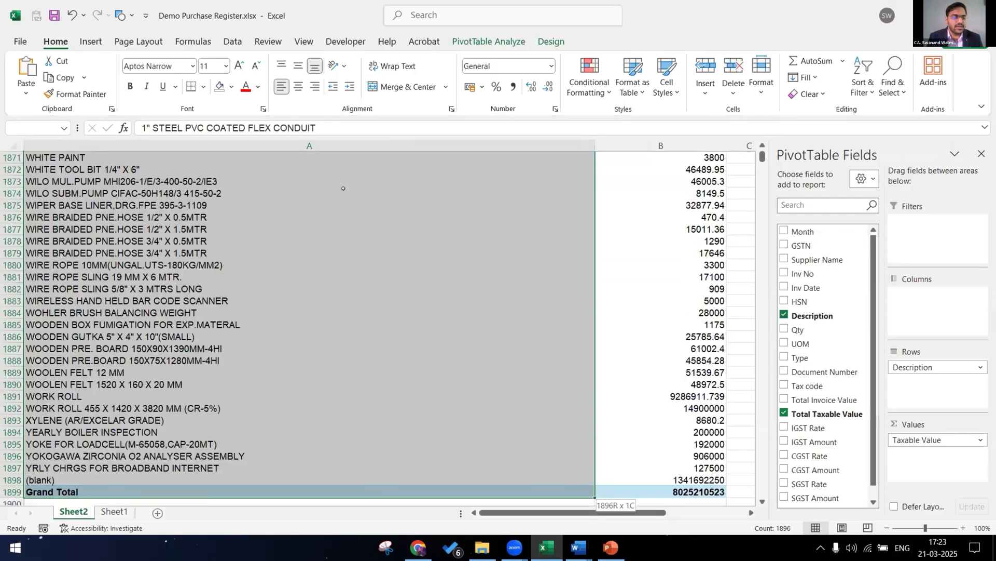
Step: Copy the pivot's item descriptions, then create and open a new GPT.txt in the AI Hackathon folder
key(ctrl+c)
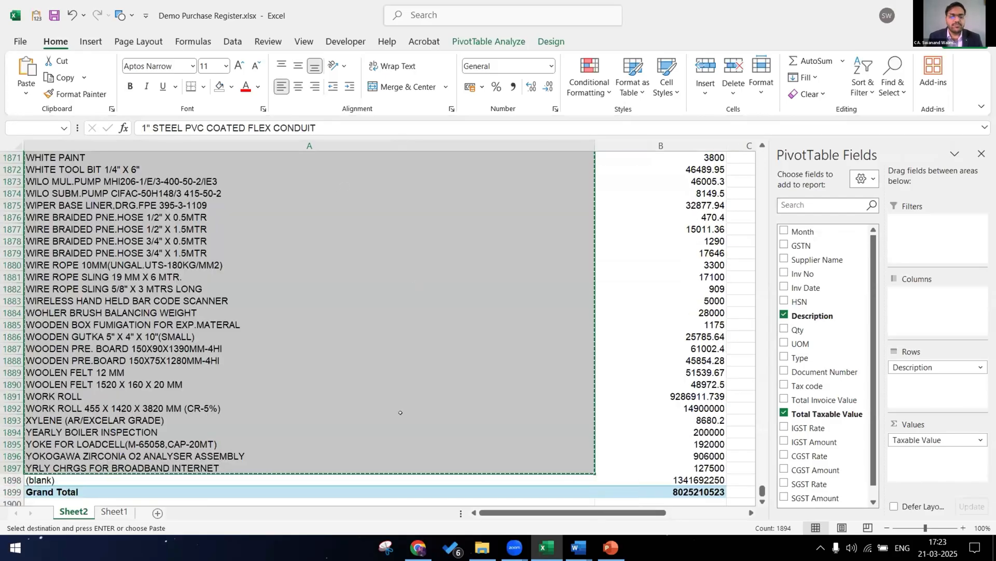
click(481, 546)
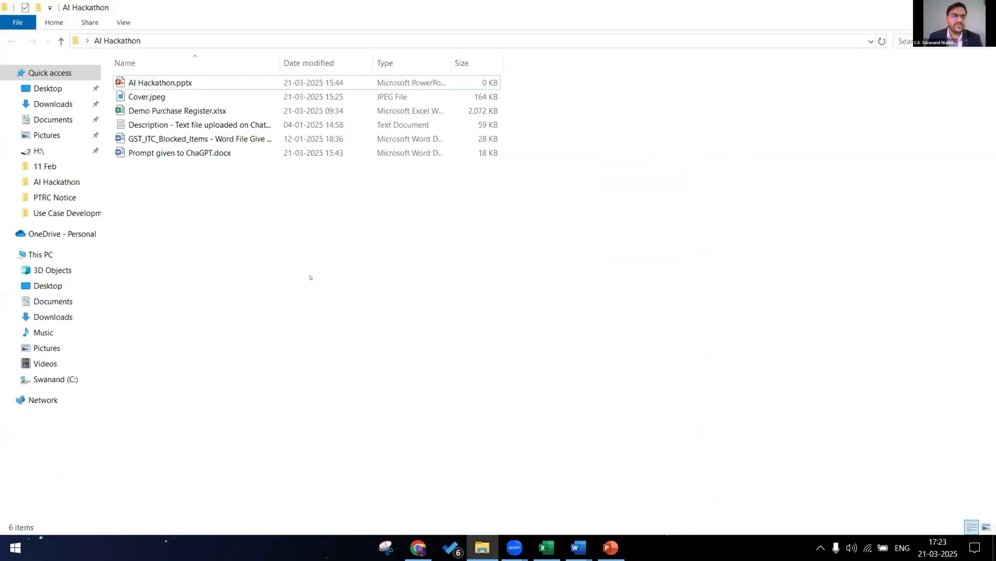
right_click(310, 278)
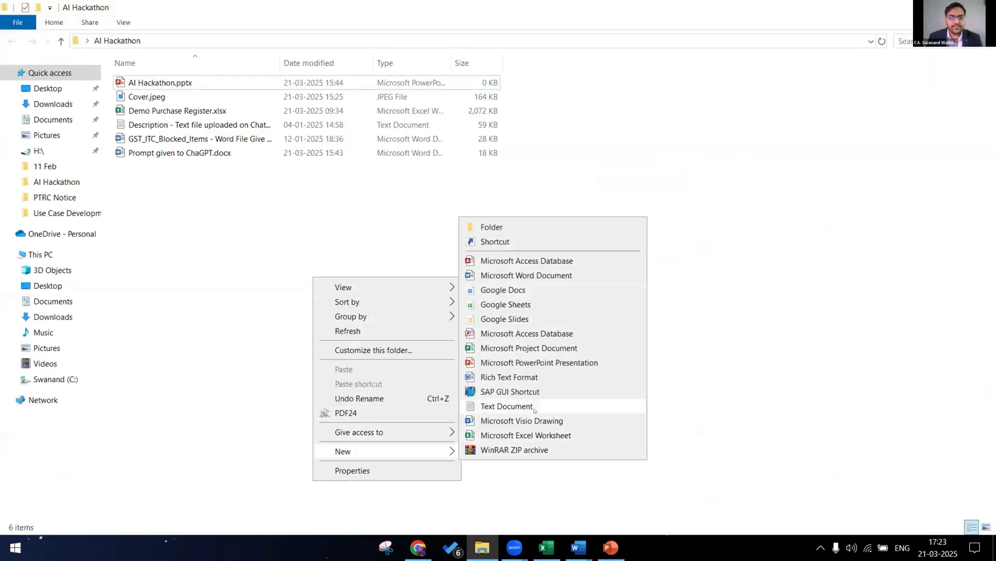
click(506, 406)
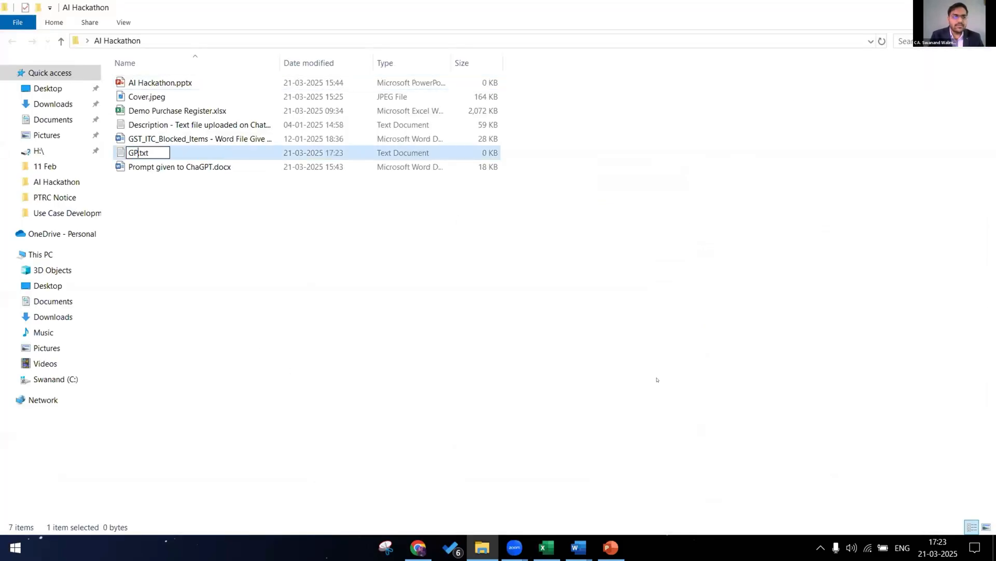
key(Return)
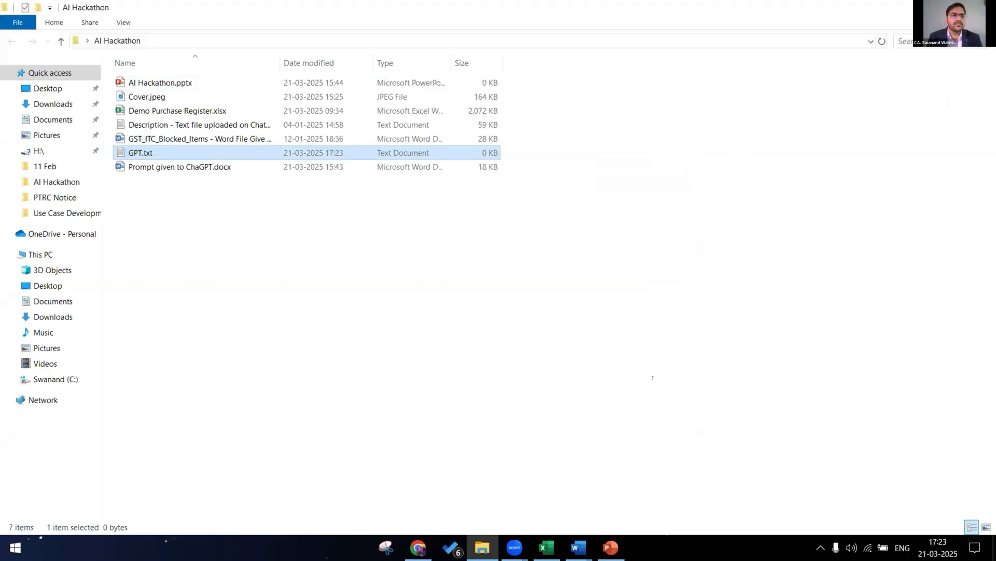
double_click(139, 153)
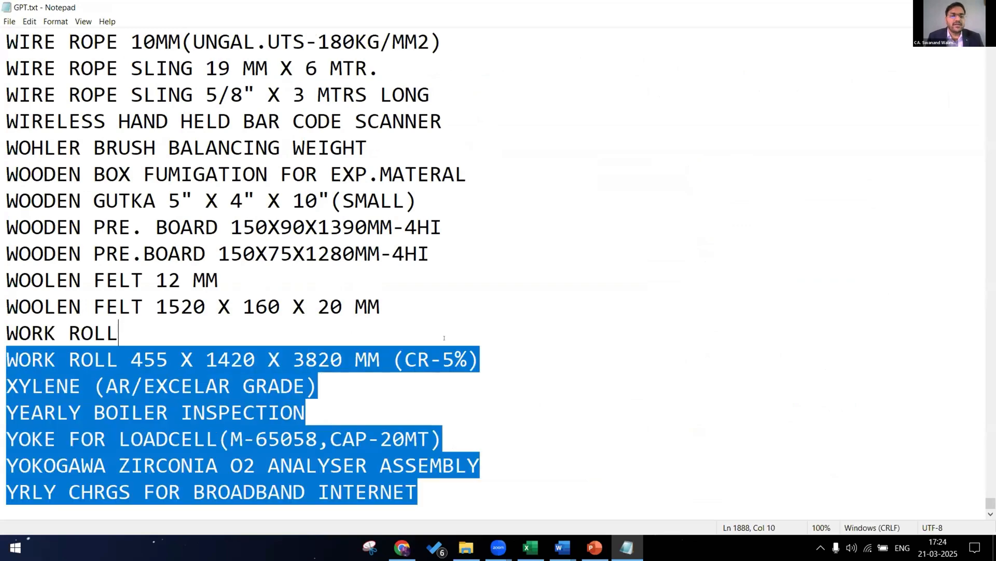
Step: Review the description list pasted into GPT.txt, then go back to the Excel register
click(616, 504)
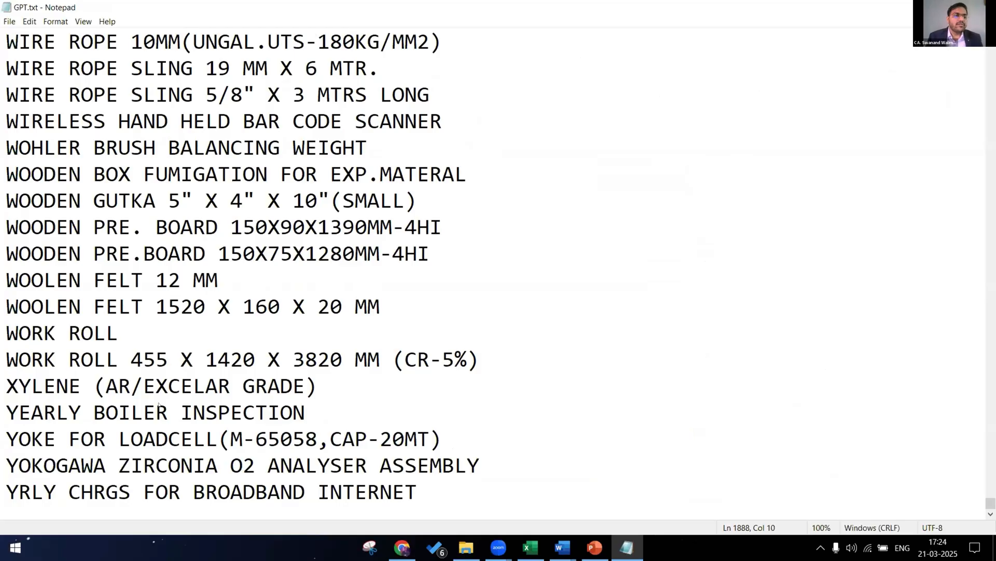
click(530, 547)
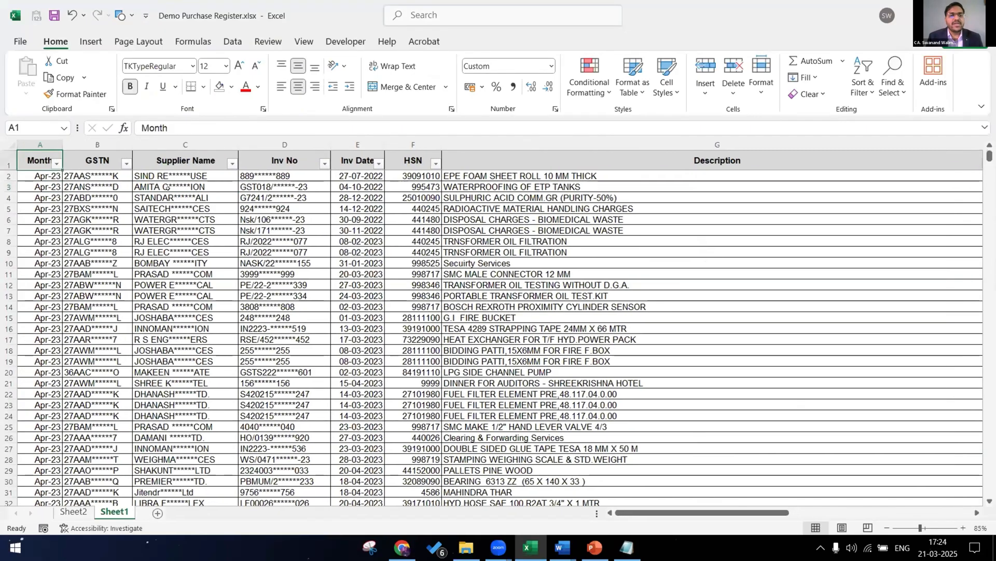
Step: Compare Sheet1's Inv Date, Month and Description columns against GPT.txt, then bring up ChatGPT
click(357, 160)
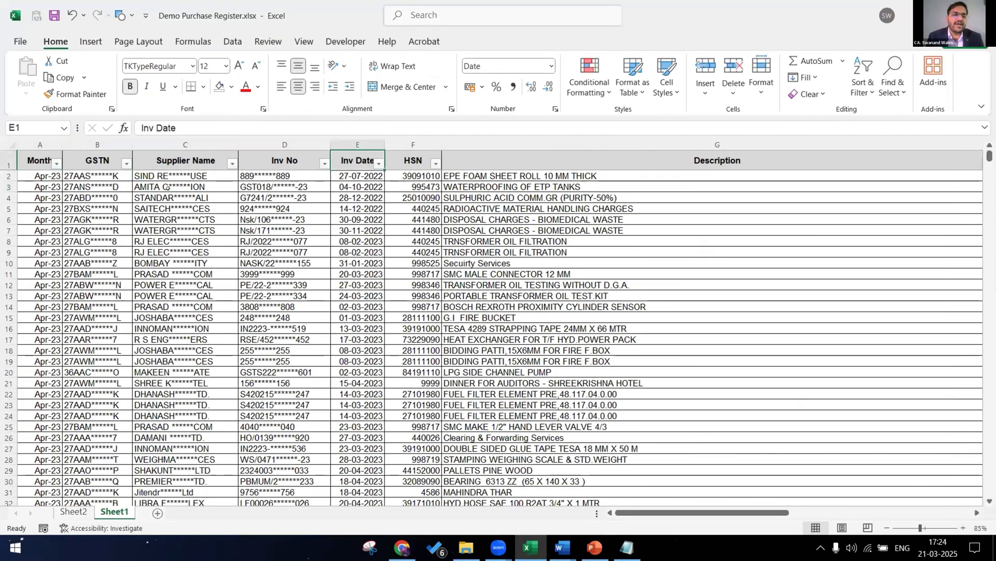
click(40, 160)
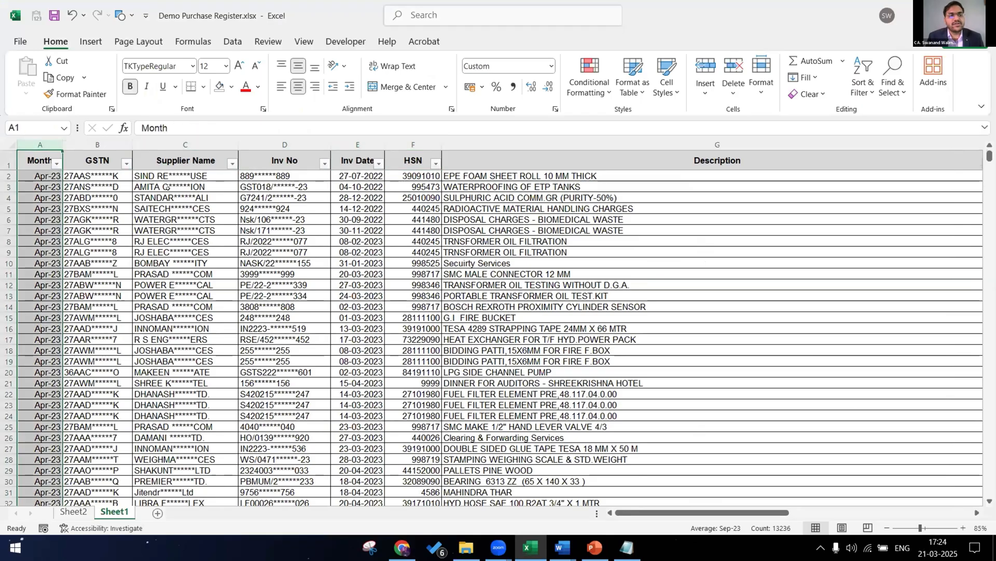
click(97, 161)
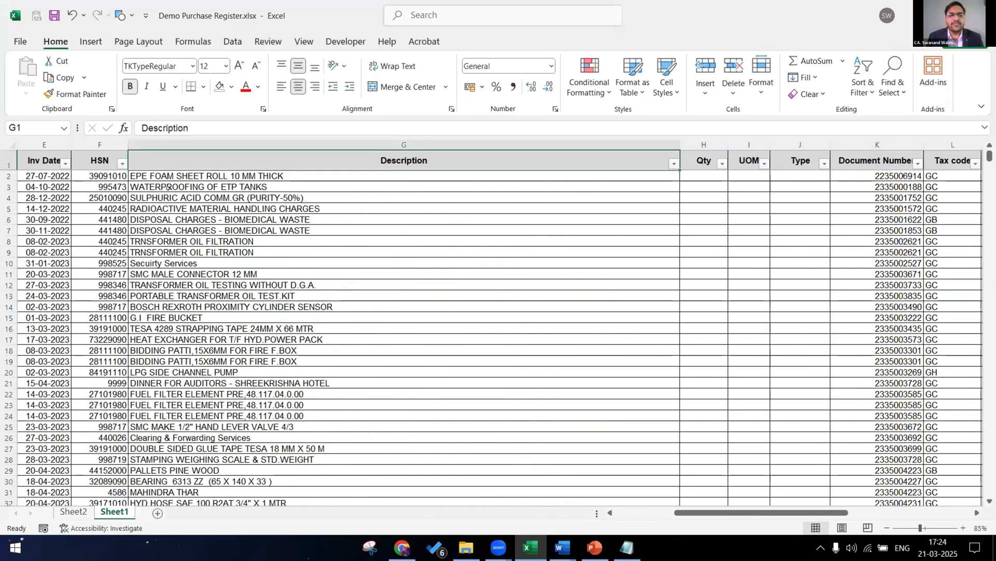
click(627, 547)
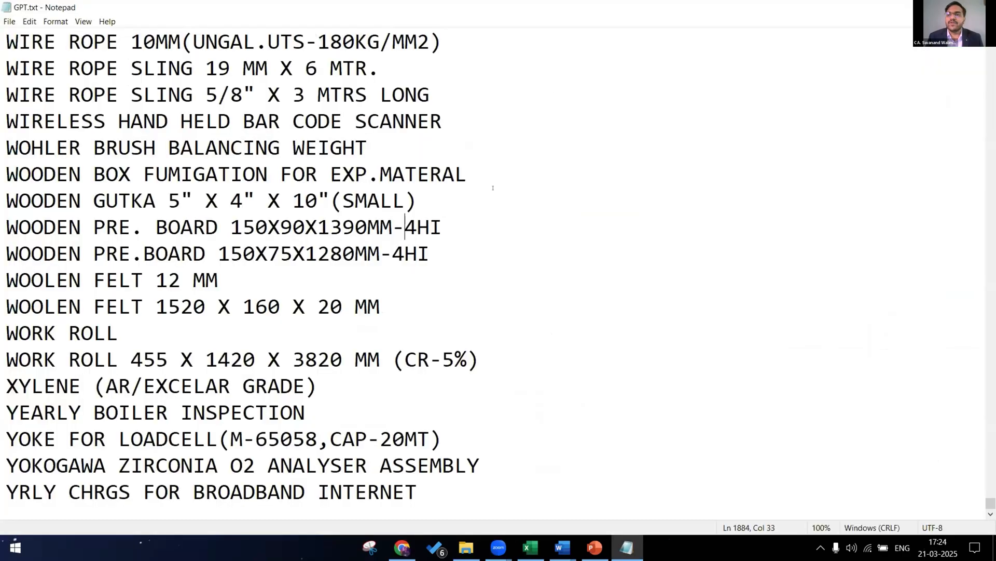
click(529, 547)
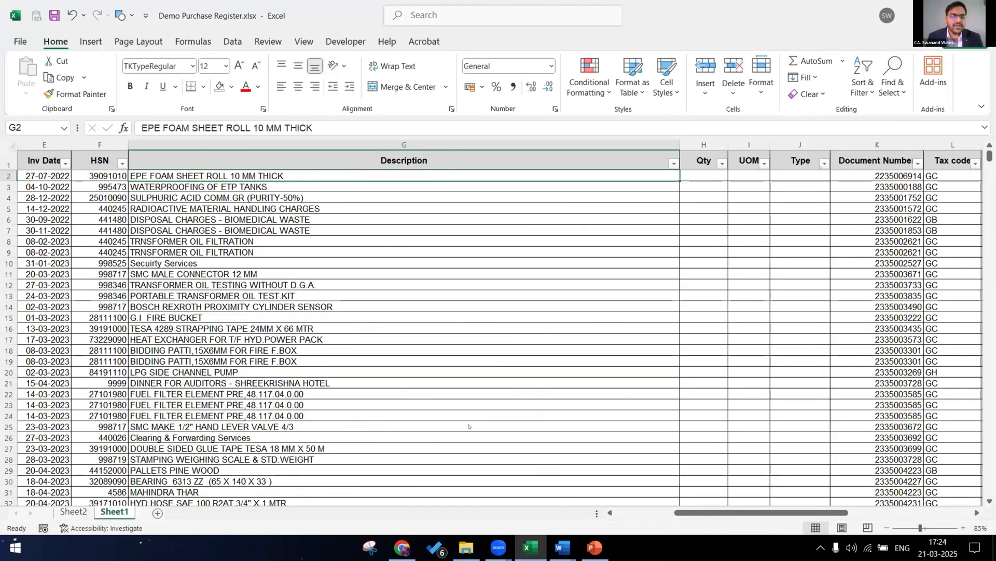
click(418, 547)
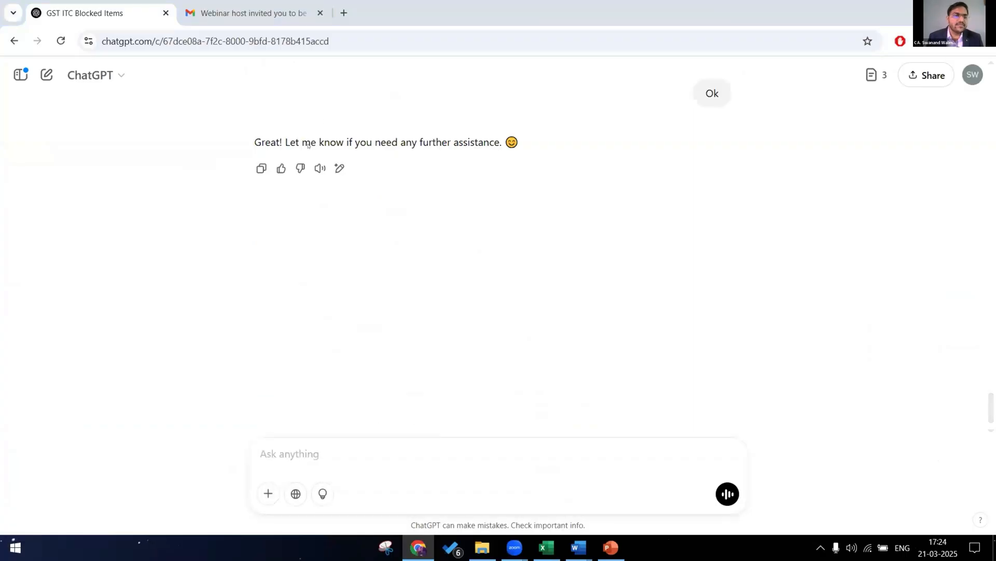
Step: Attach GPT.txt to the blocked-ITC prompt in ChatGPT, then return to the Word document
click(268, 493)
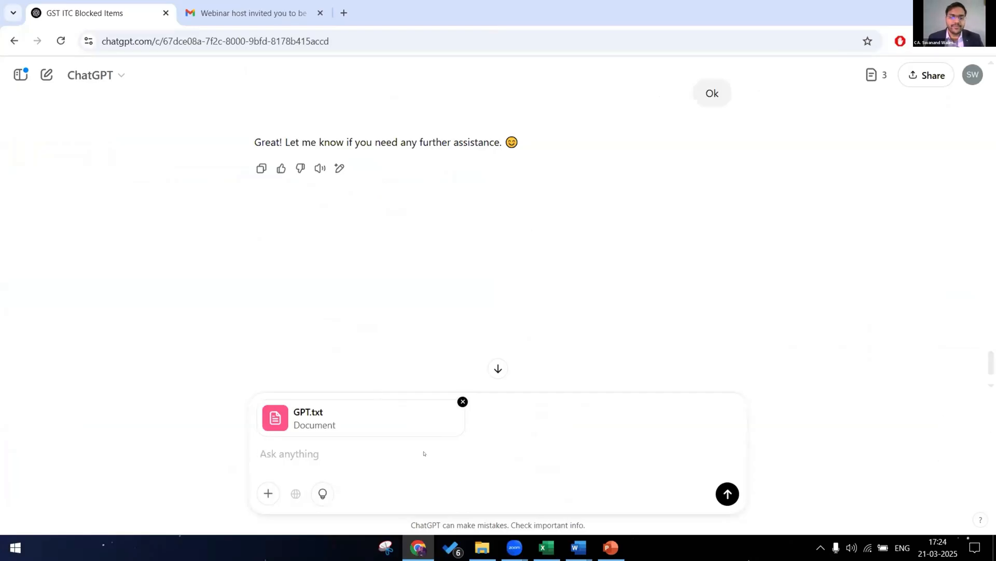
click(575, 547)
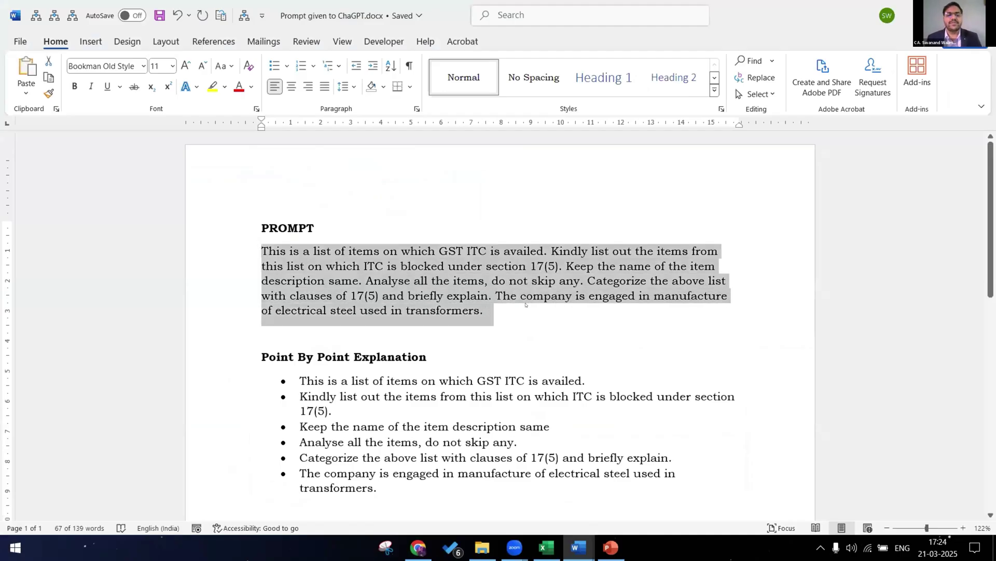
click(417, 547)
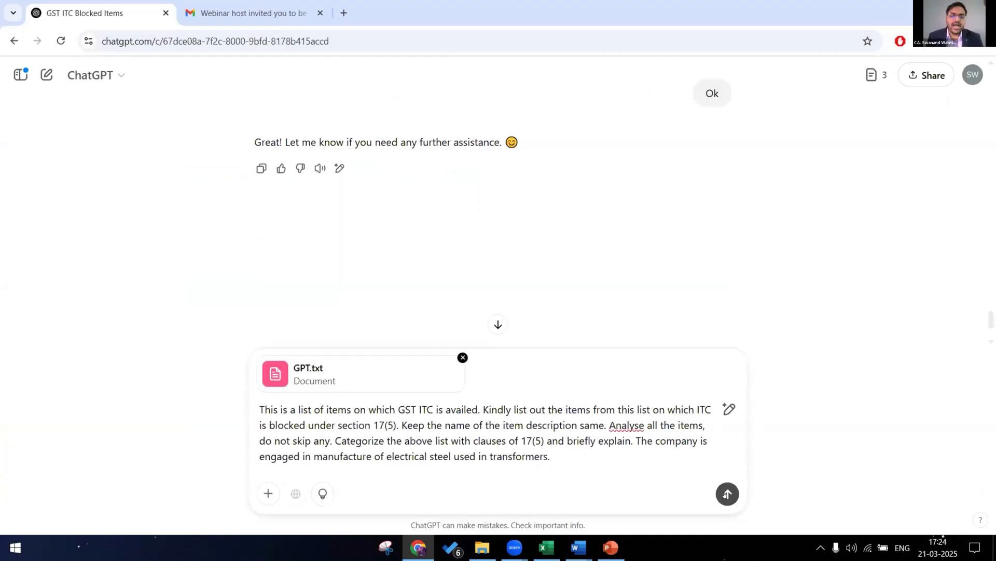
key(alt+tab)
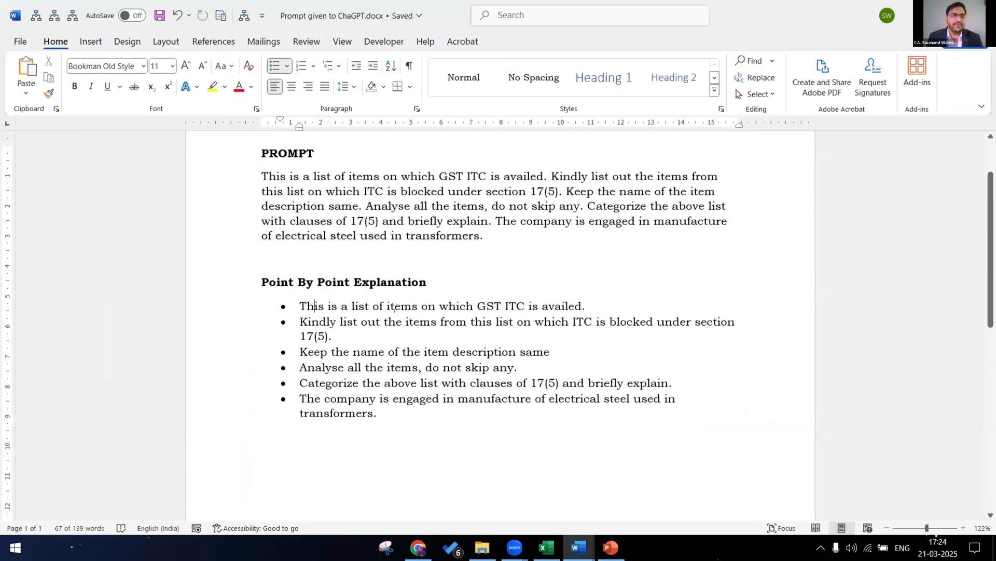
Step: Walk through the Word prompt points, highlighting the keep-item-names point, then return to Excel
click(585, 306)
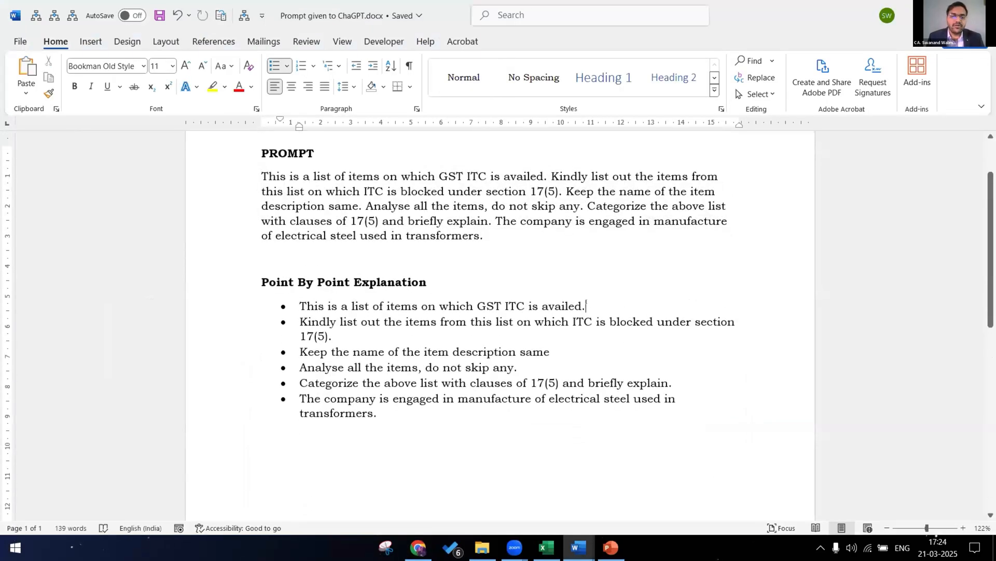
double_click(441, 306)
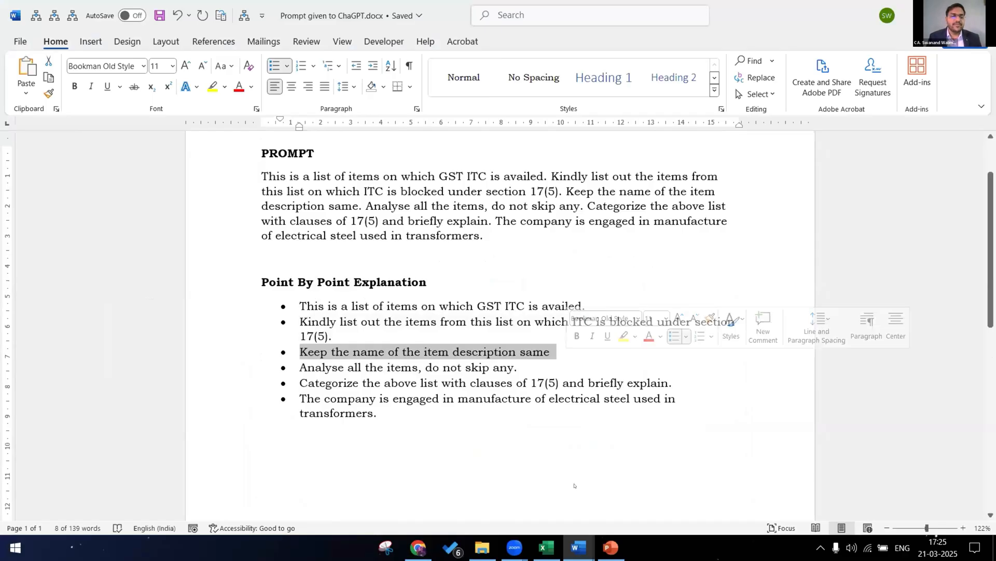
mouse_move(434, 250)
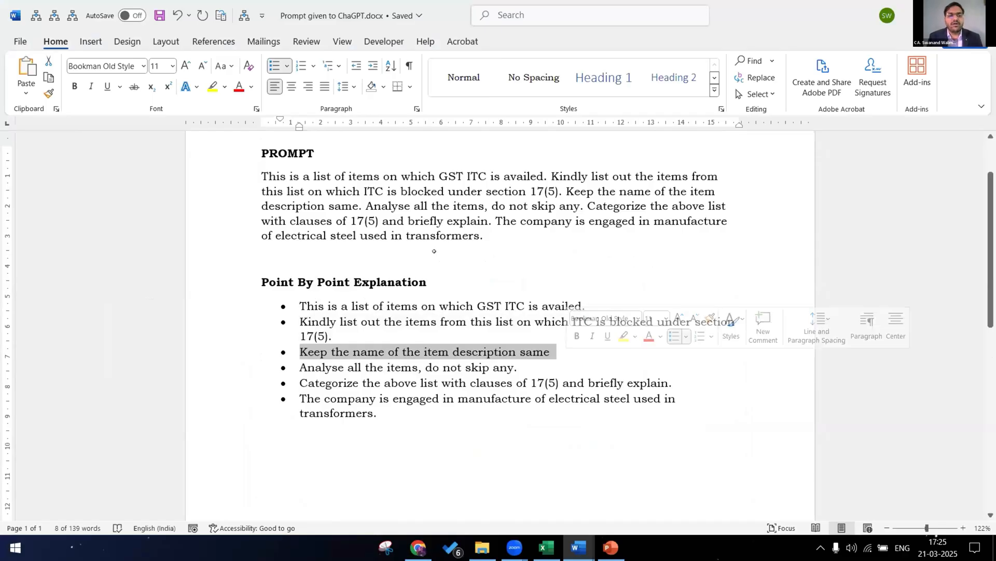
click(543, 547)
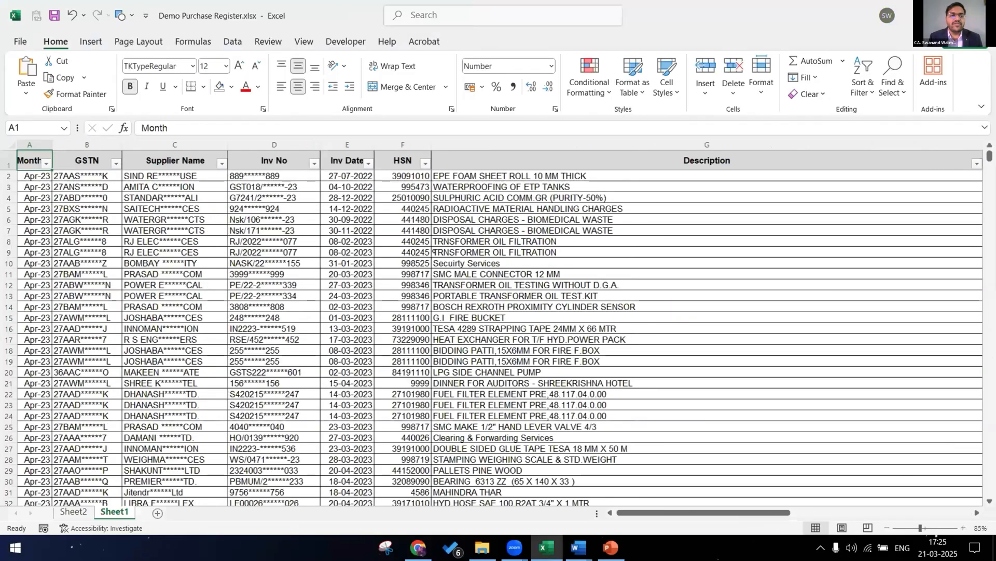
click(413, 160)
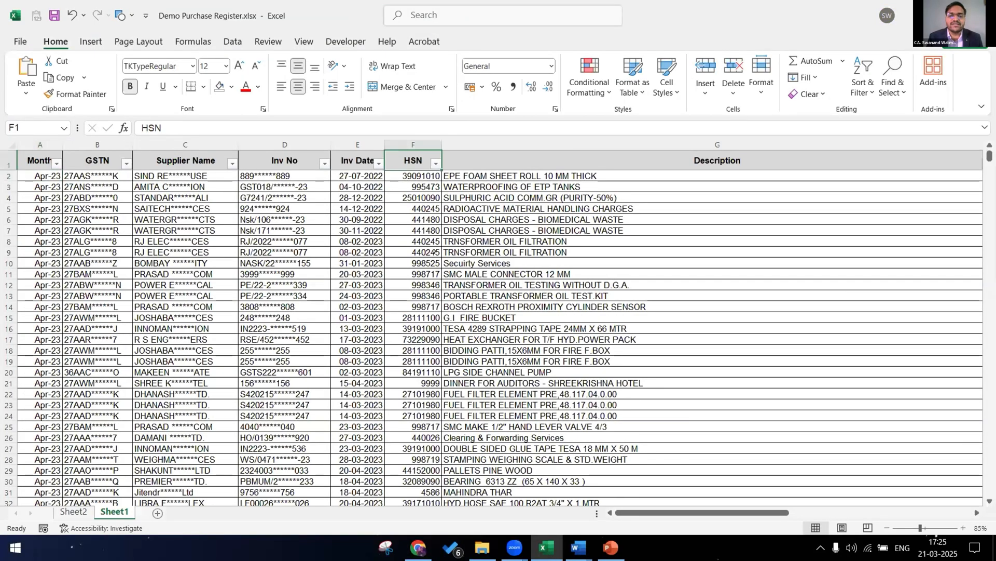
scroll(right, 3)
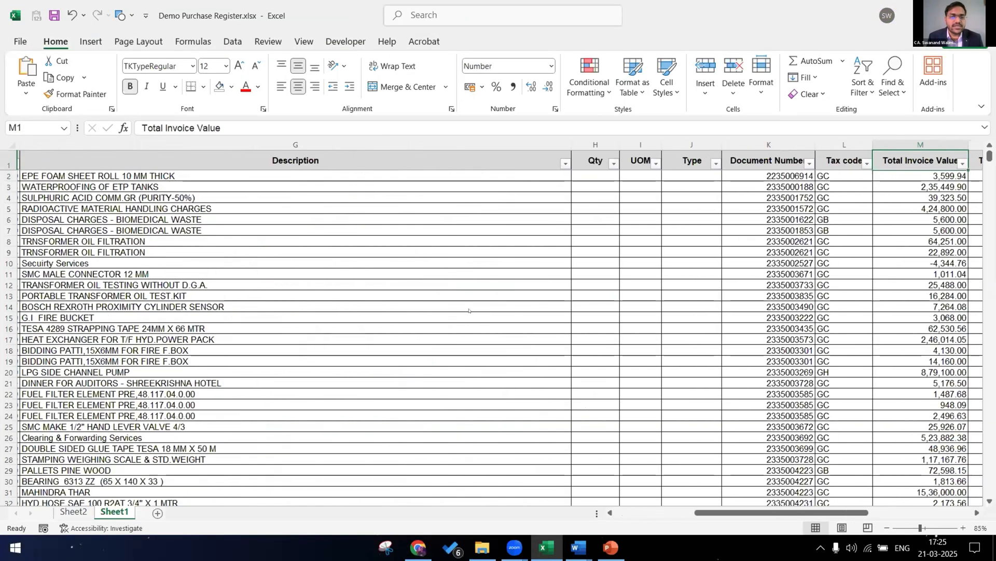
click(575, 547)
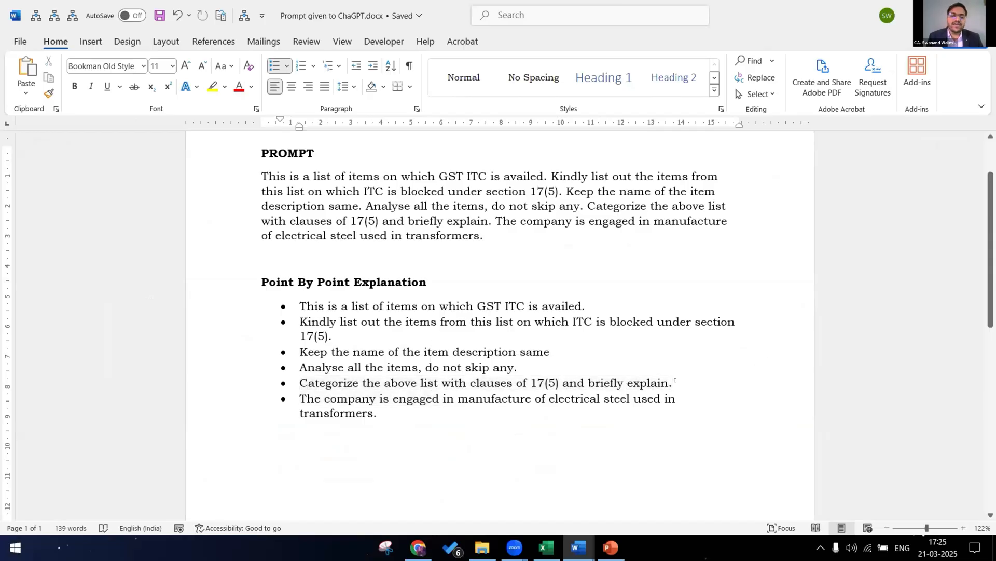
Step: Review Word's categorize-and-explain and company-description points, then view ChatGPT's Blocked Itc Analysis
click(672, 382)
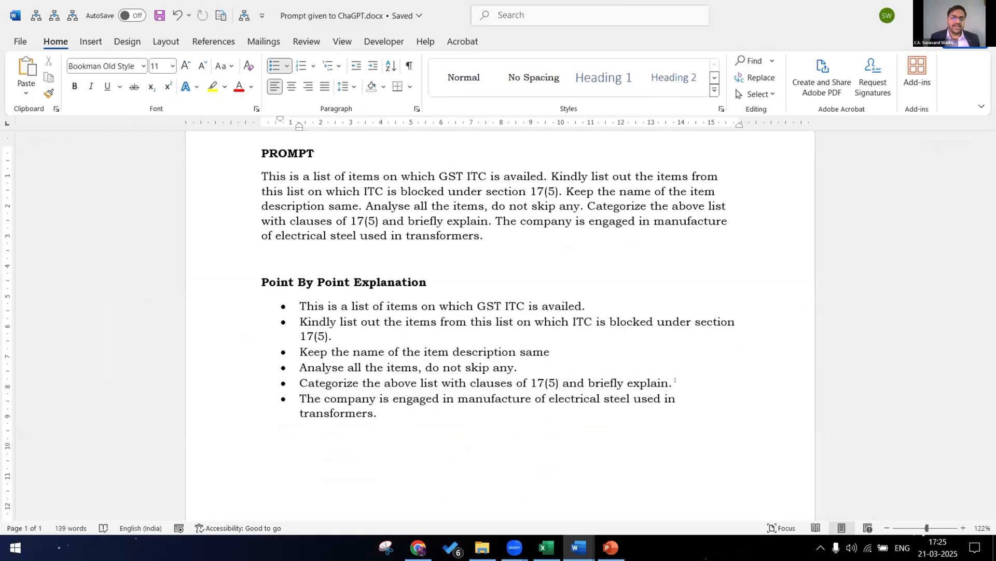
click(377, 412)
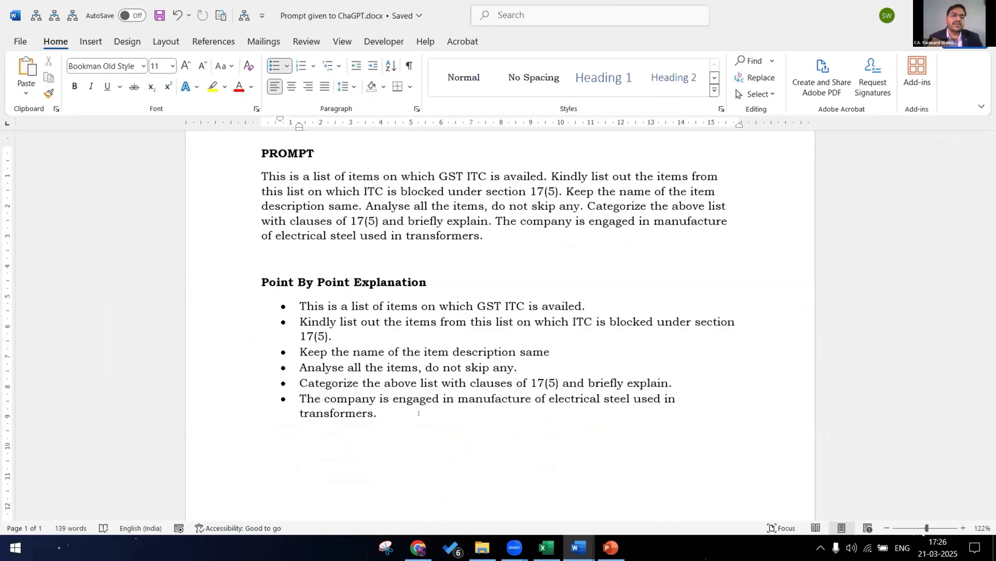
click(377, 412)
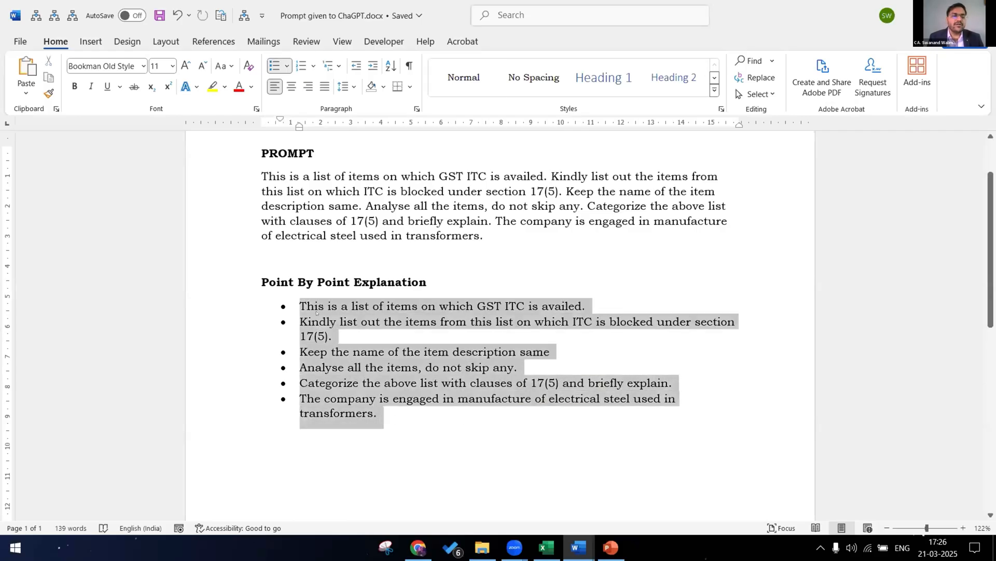
click(509, 487)
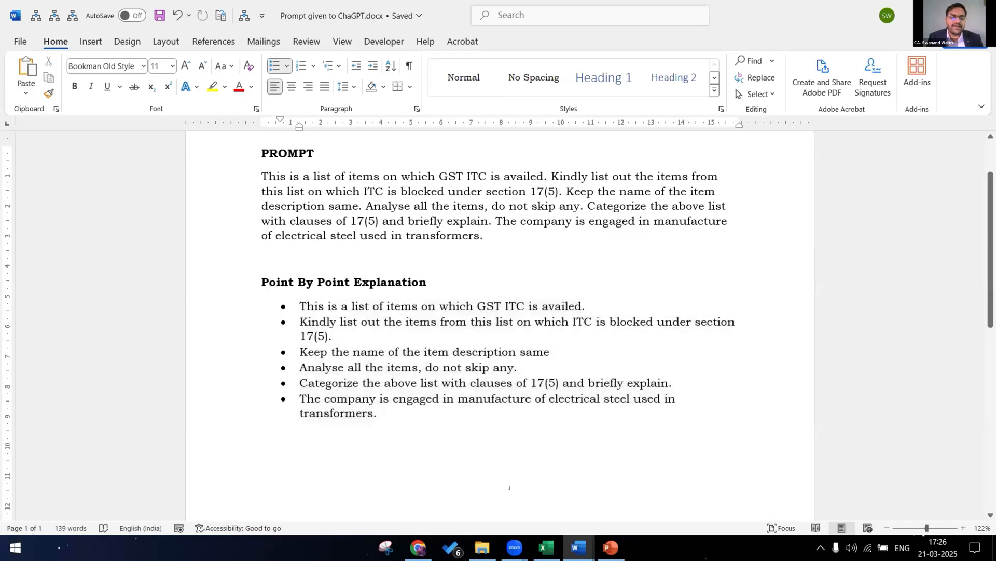
click(417, 547)
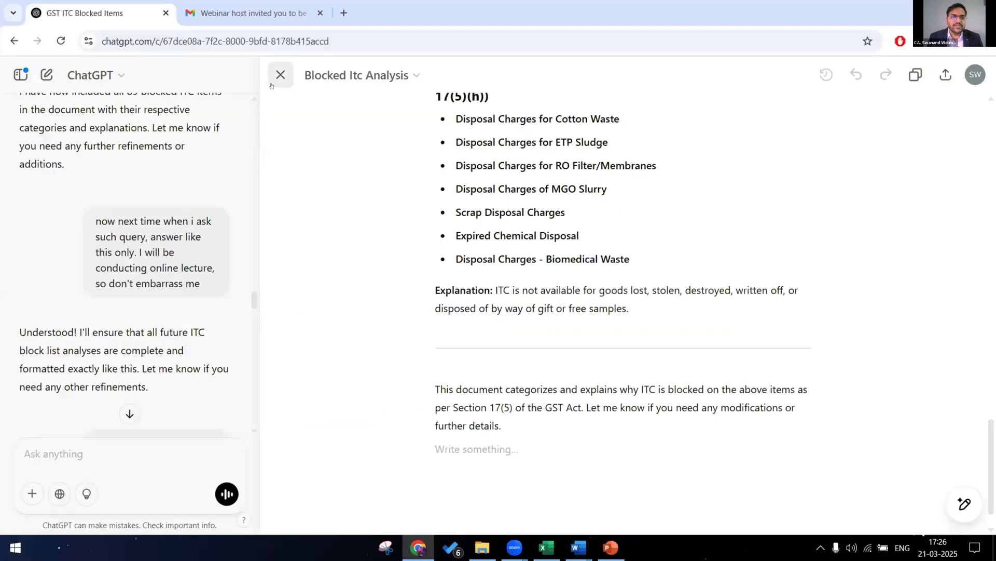
click(280, 75)
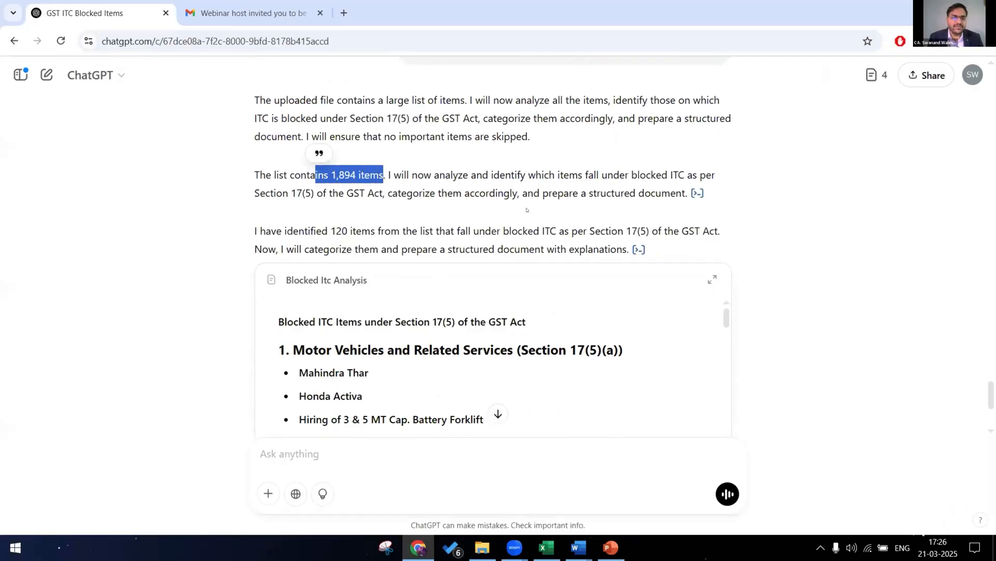
scroll(down, 3)
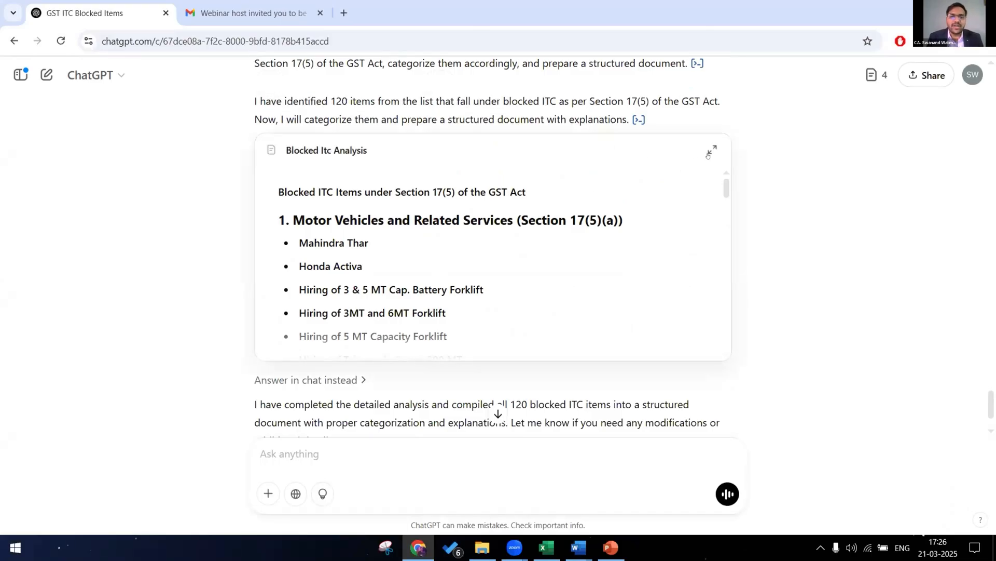
click(712, 150)
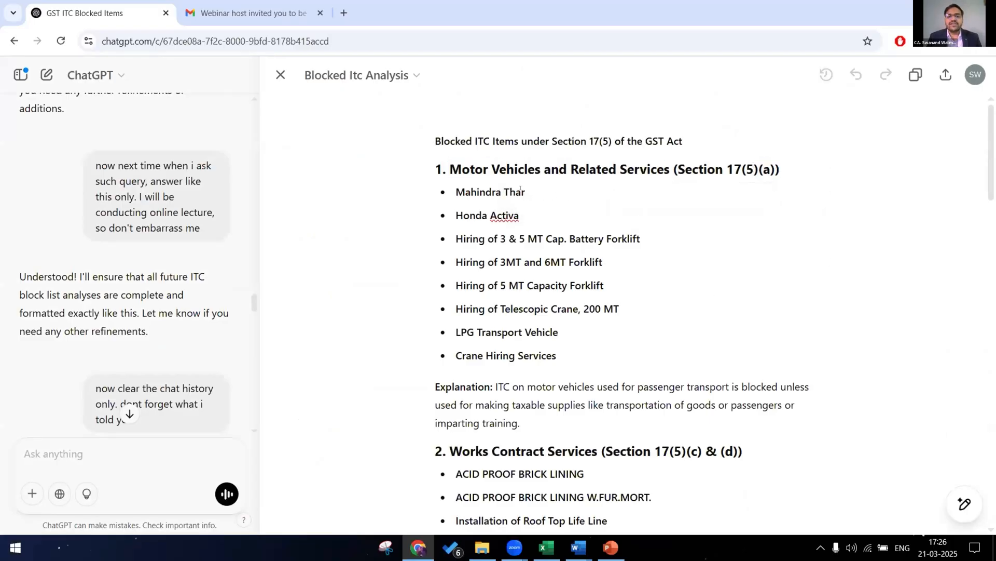
double_click(496, 191)
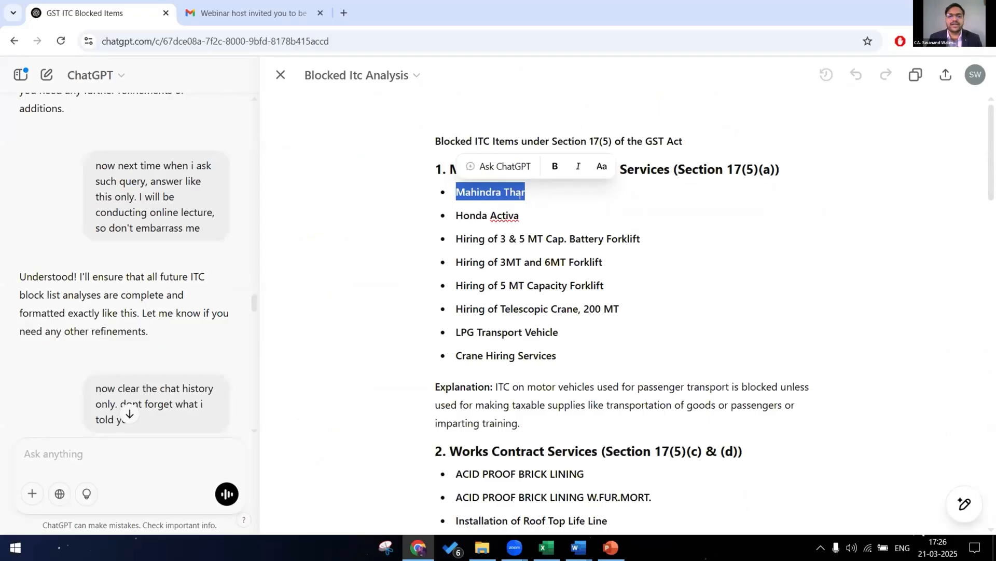
key(alt+tab)
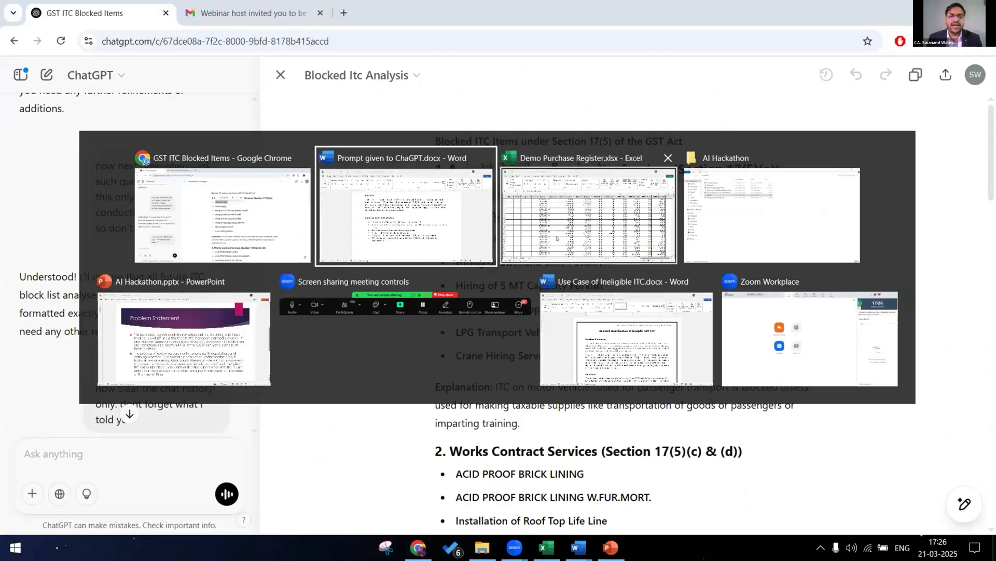
Step: Filter the register's Description column down to the MAHINDRA THAR purchase
click(586, 214)
text(m)
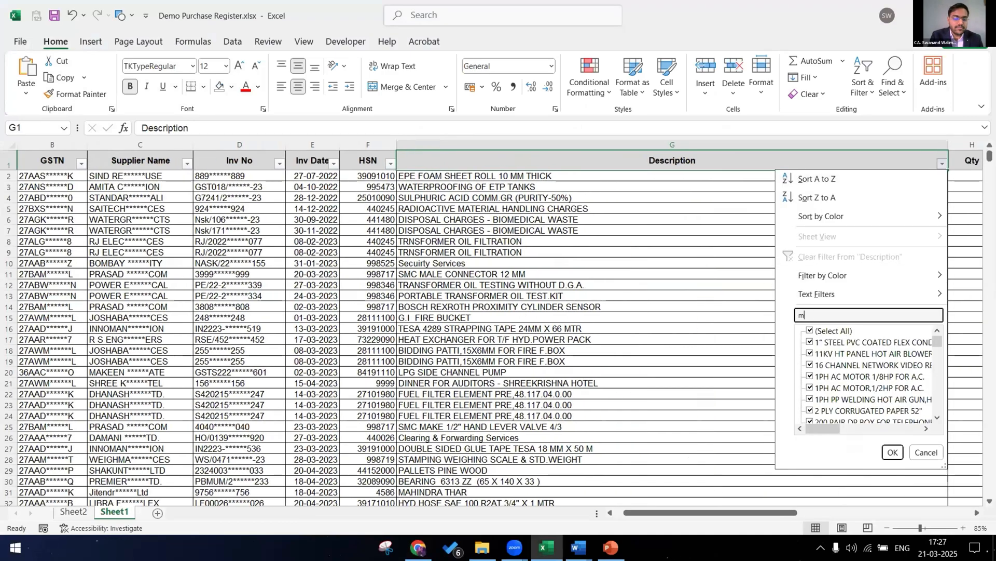
text(ahindra)
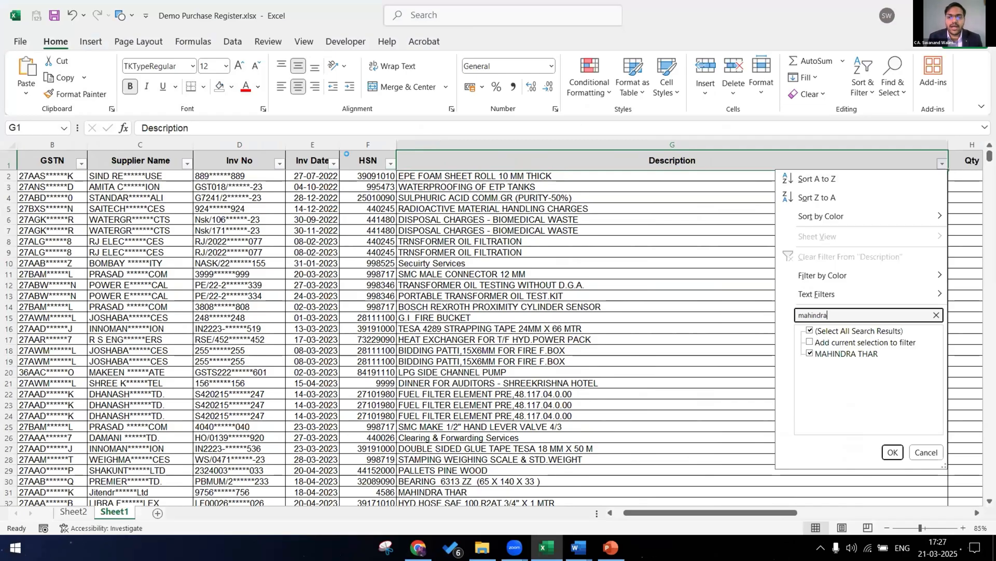
click(892, 452)
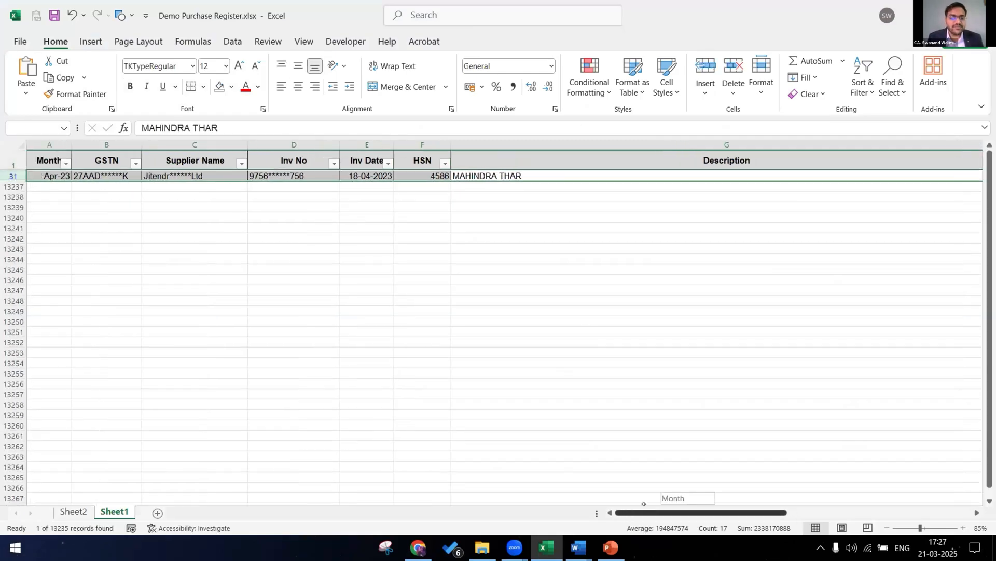
Step: Check the Thar purchase's month, supplier, CGST, SGST and HSN code, then return to ChatGPT
click(49, 176)
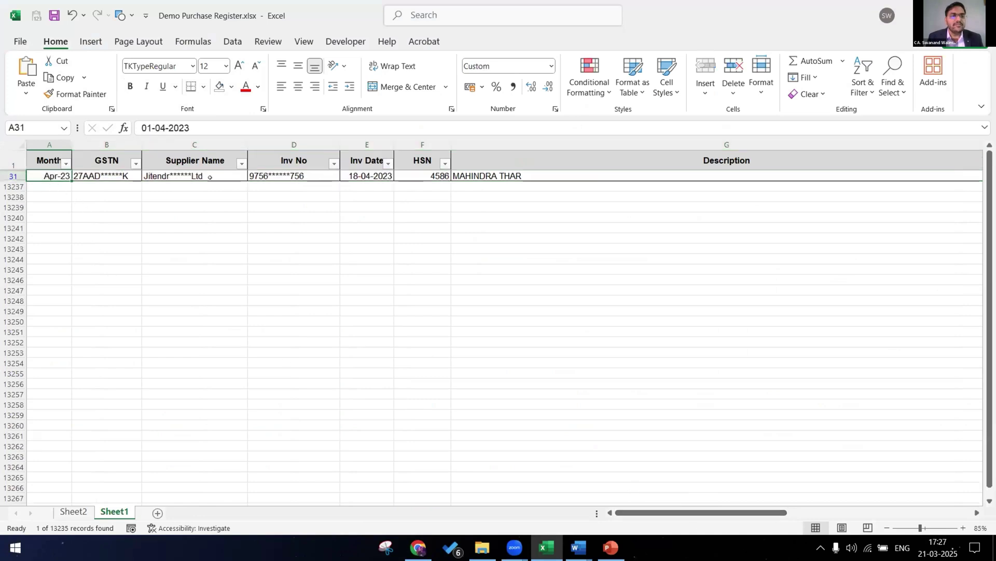
click(193, 176)
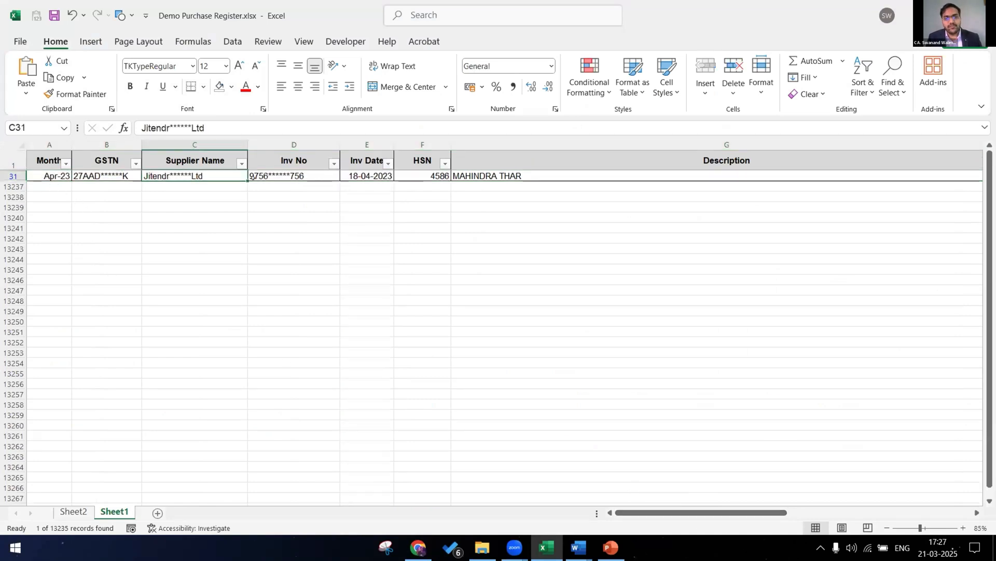
click(367, 175)
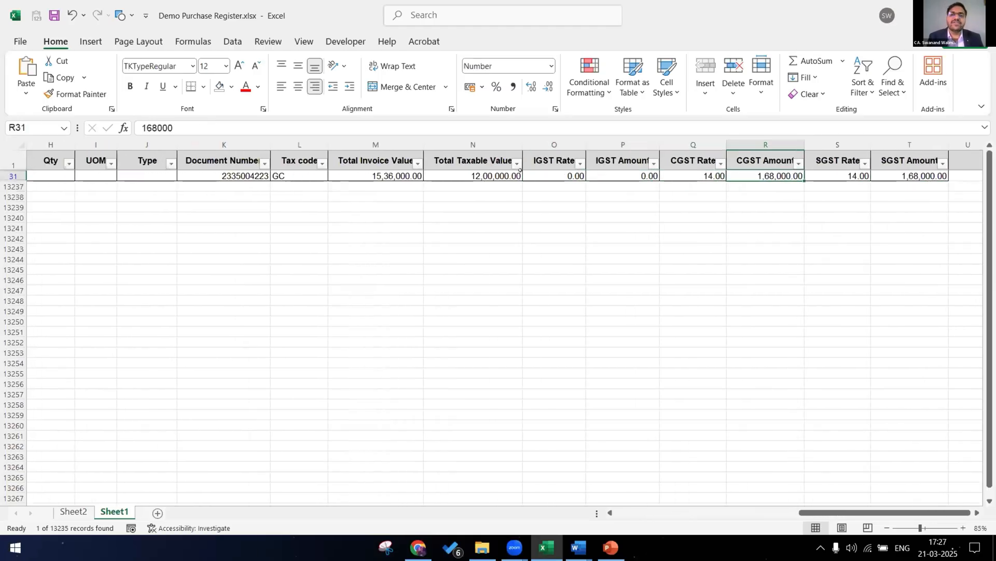
click(959, 176)
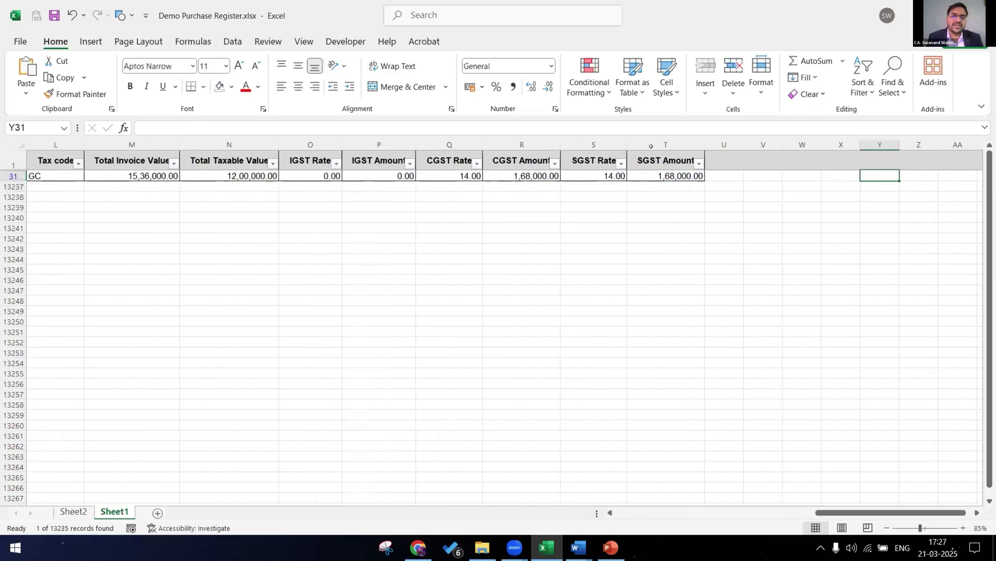
click(665, 144)
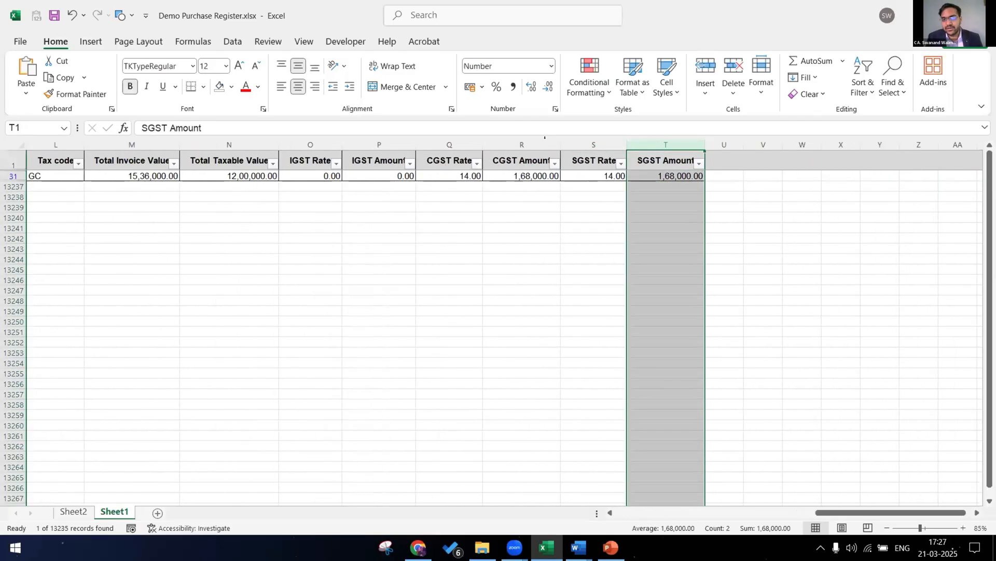
click(521, 176)
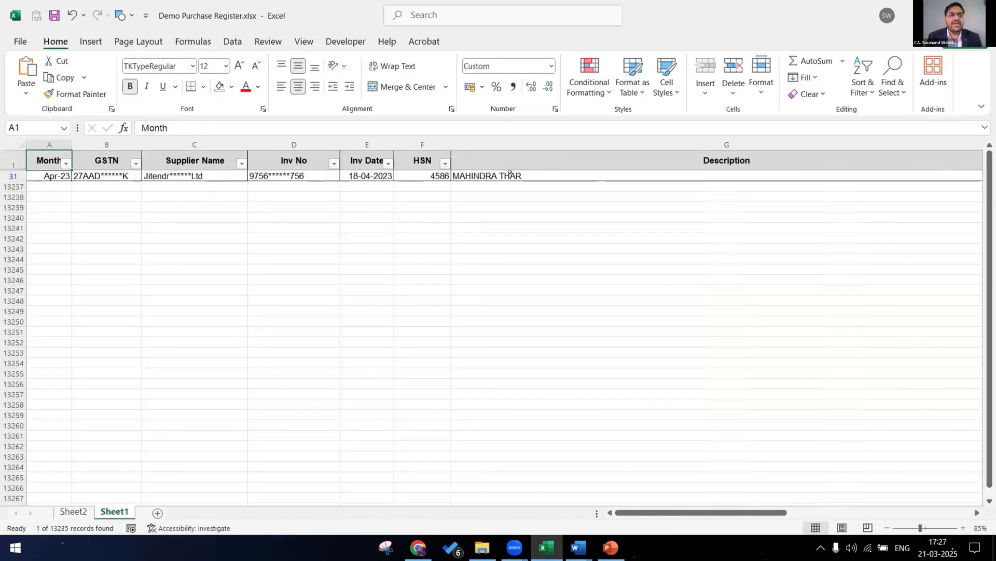
click(422, 176)
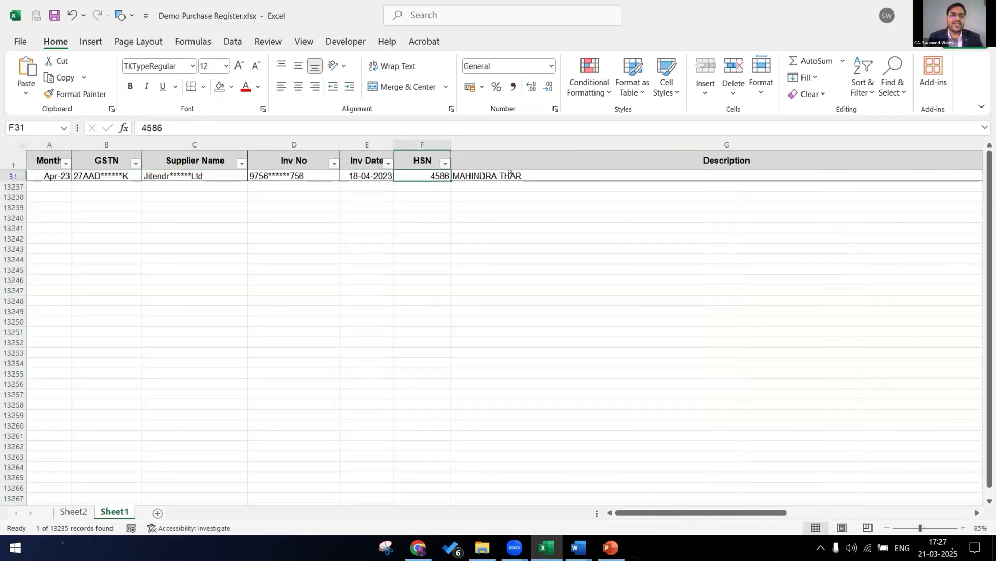
click(417, 547)
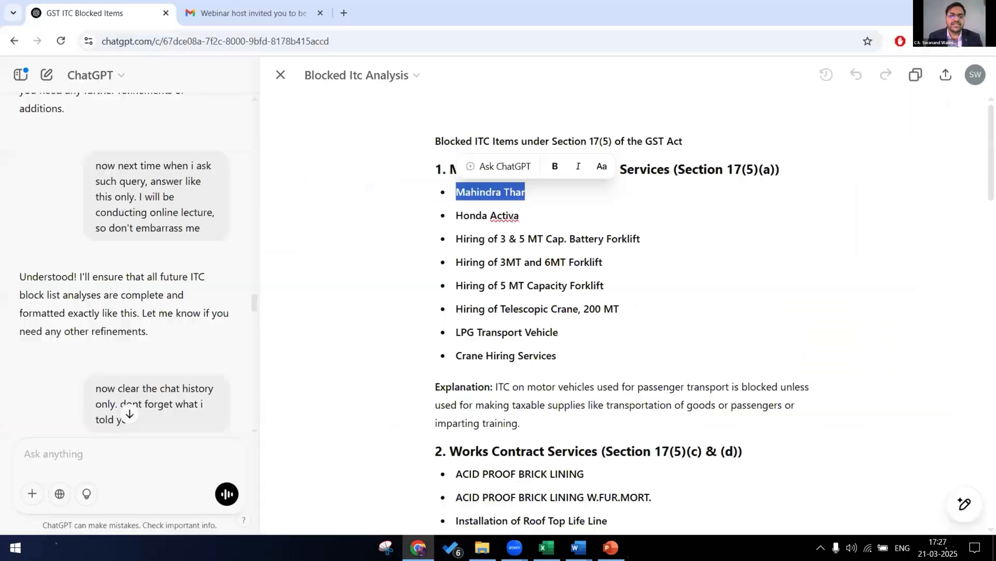
Step: Filter the register to HONDA ACTIVA, review its invoice details, clear the filter, return to ChatGPT
click(545, 546)
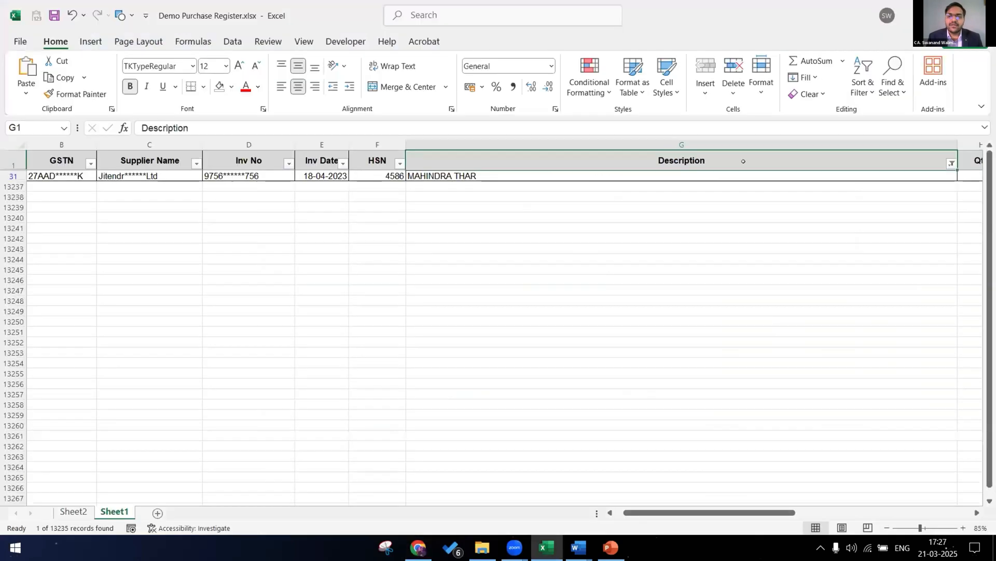
click(951, 162)
text(honda)
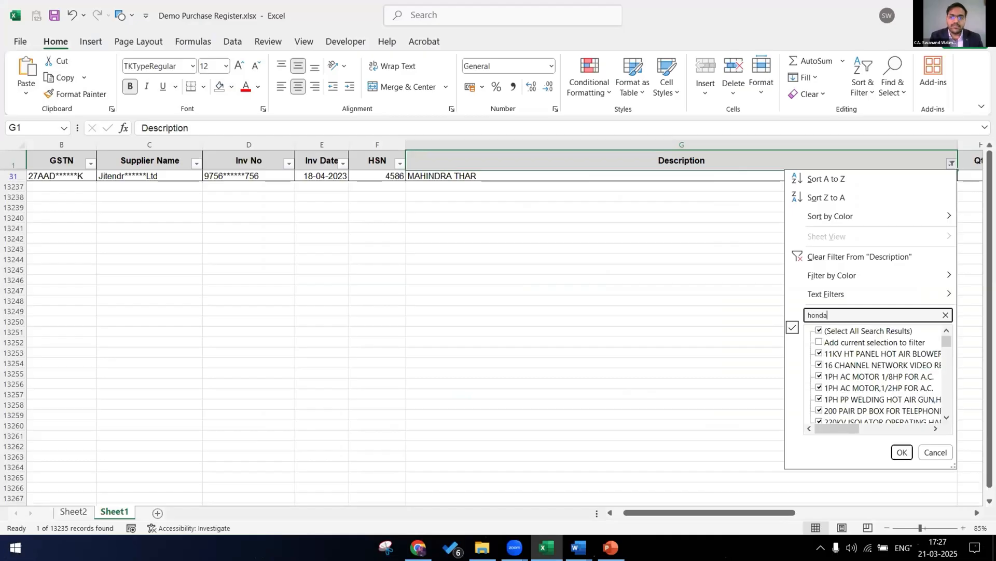
click(900, 452)
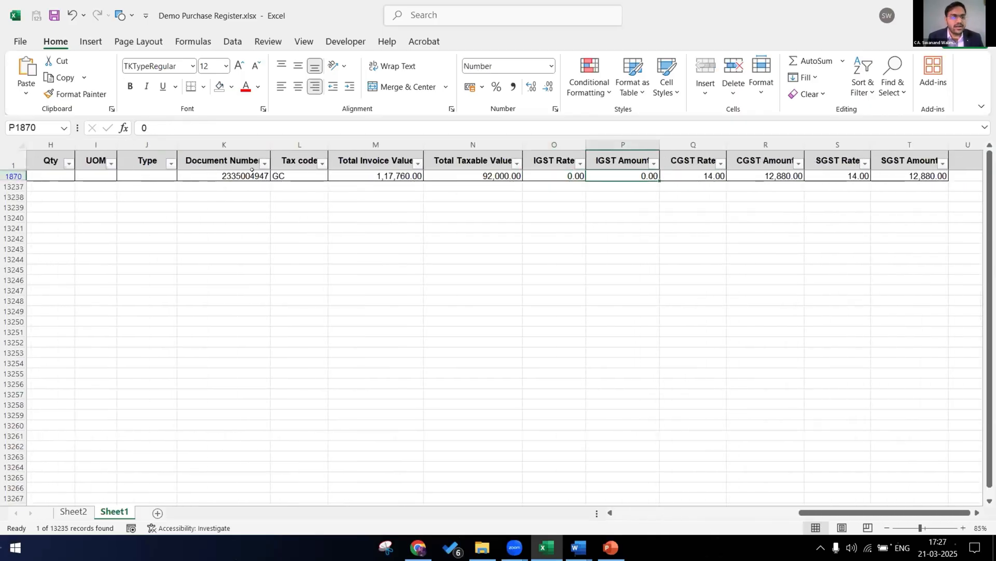
click(765, 175)
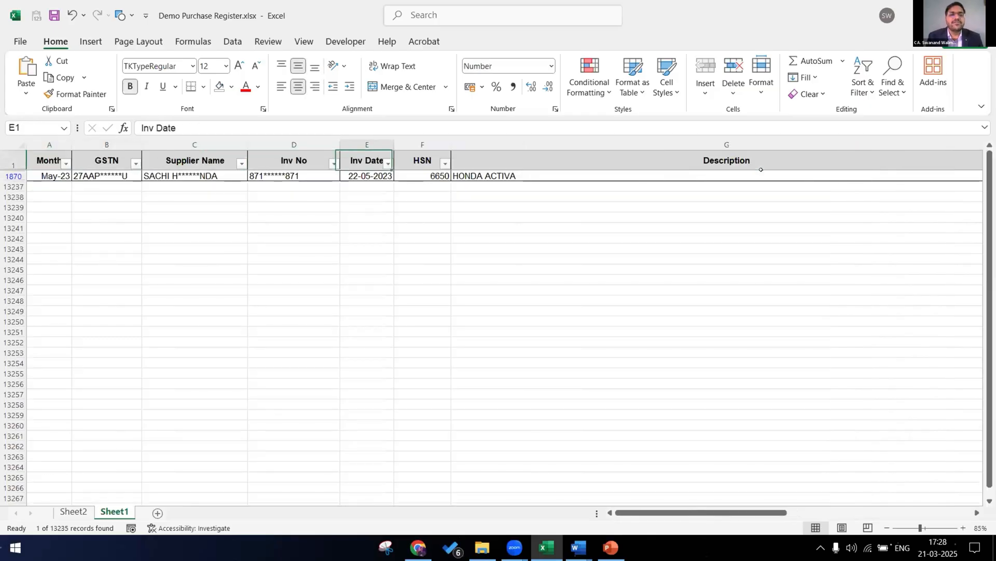
click(951, 163)
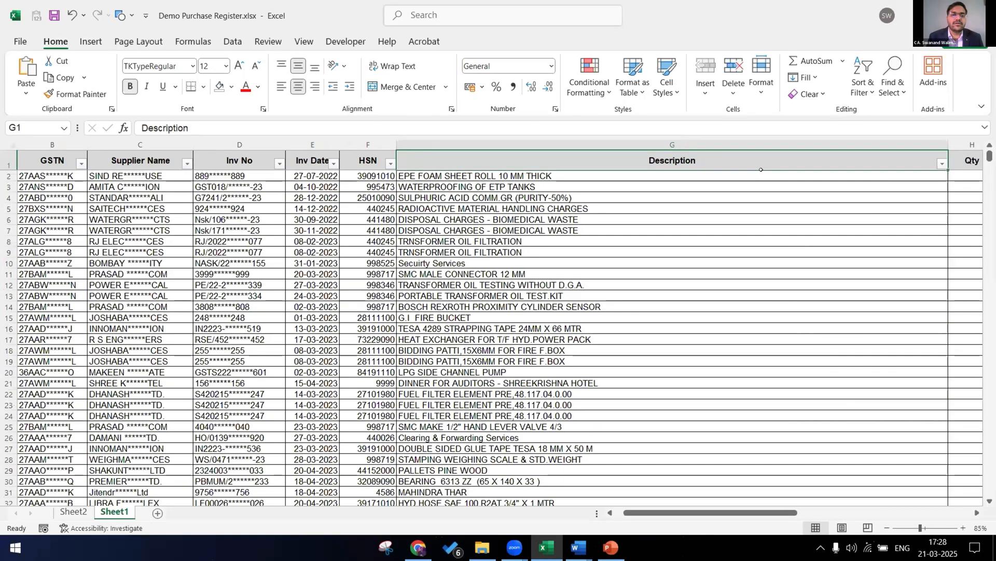
click(417, 547)
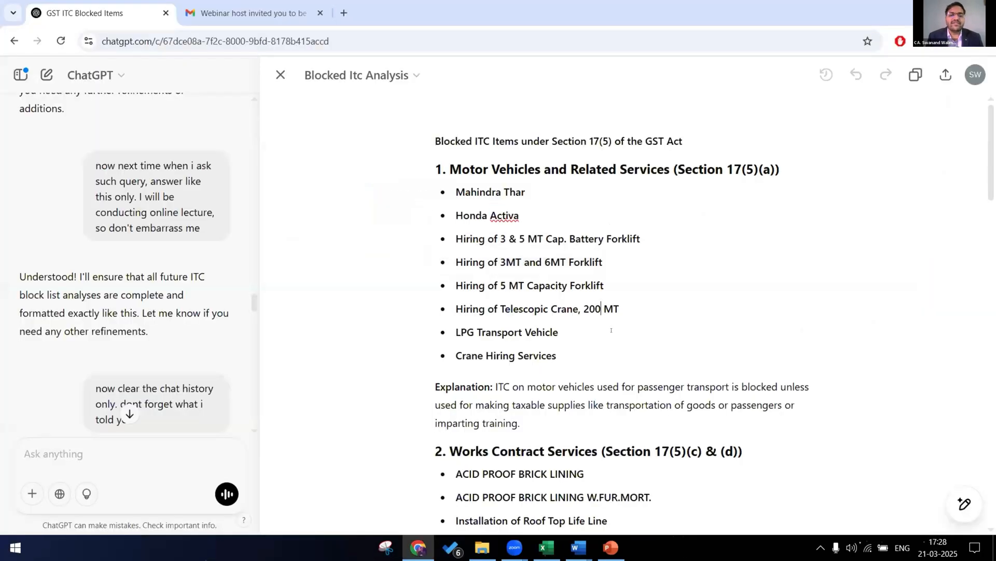
Step: Scroll the Blocked Itc Analysis past Works Contract to the Food and Catering section
scroll(down, 3)
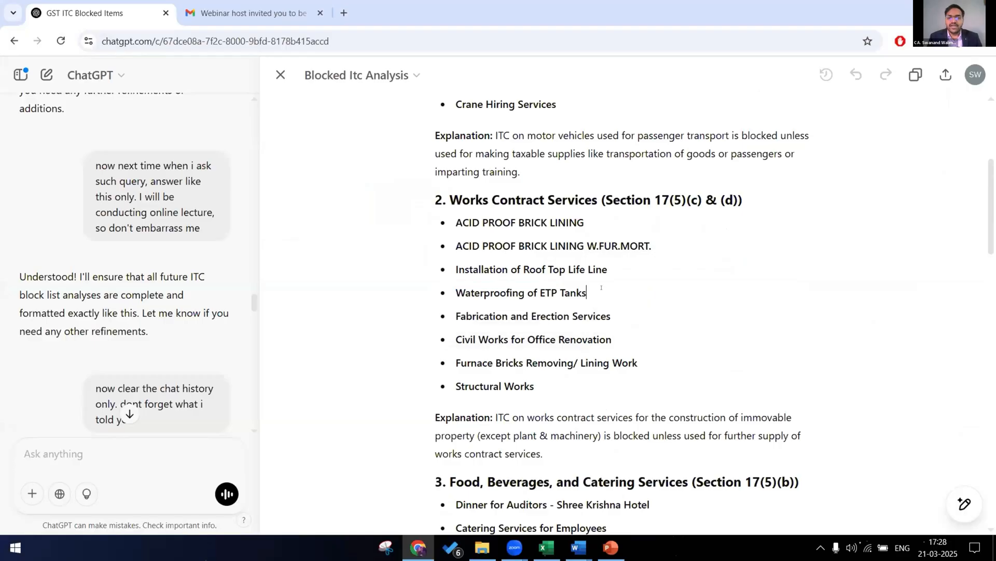
scroll(down, 3)
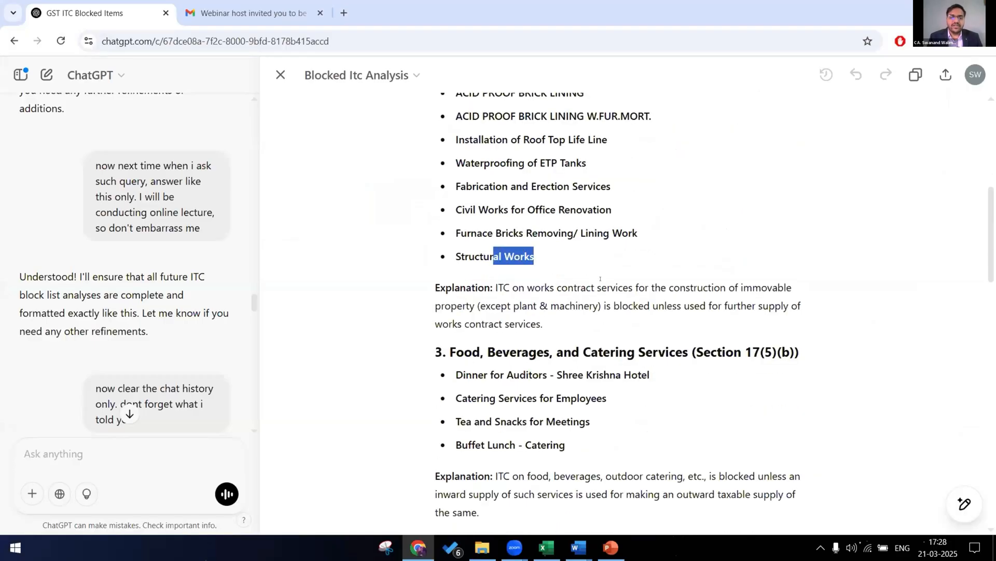
scroll(down, 3)
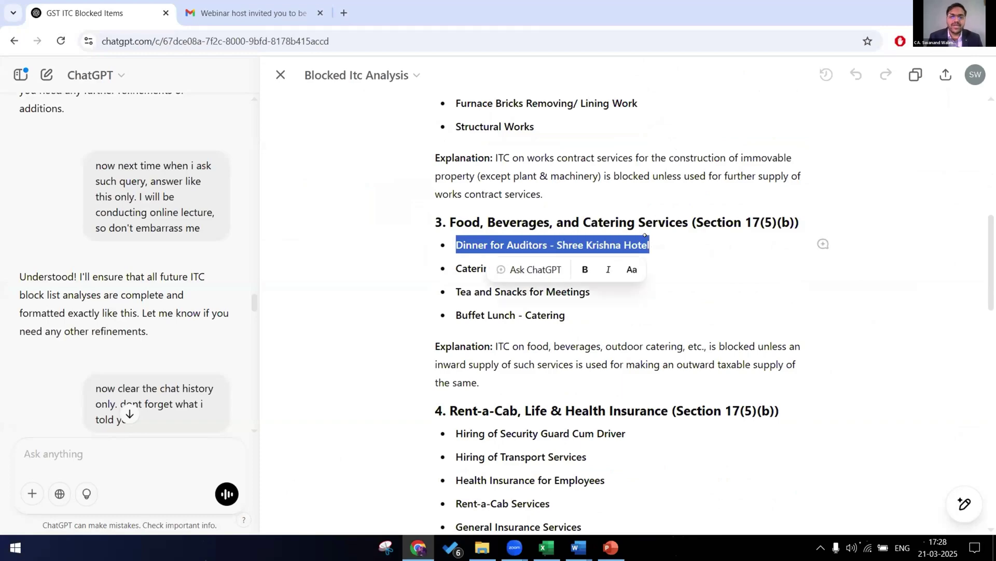
Step: Filter the register's Description column to the auditors' dinner at Shreekrishna Hotel
click(545, 547)
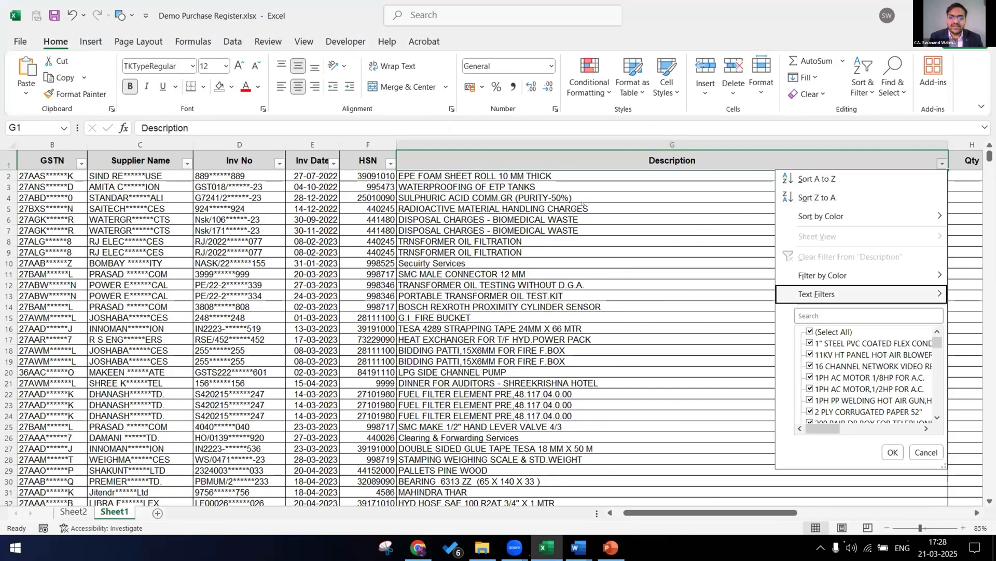
text(dinner)
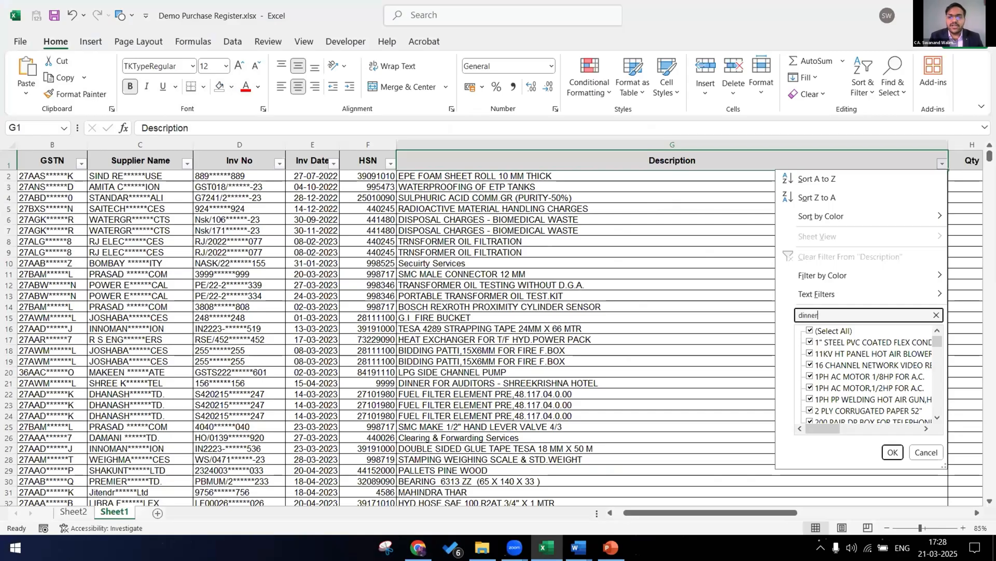
click(891, 452)
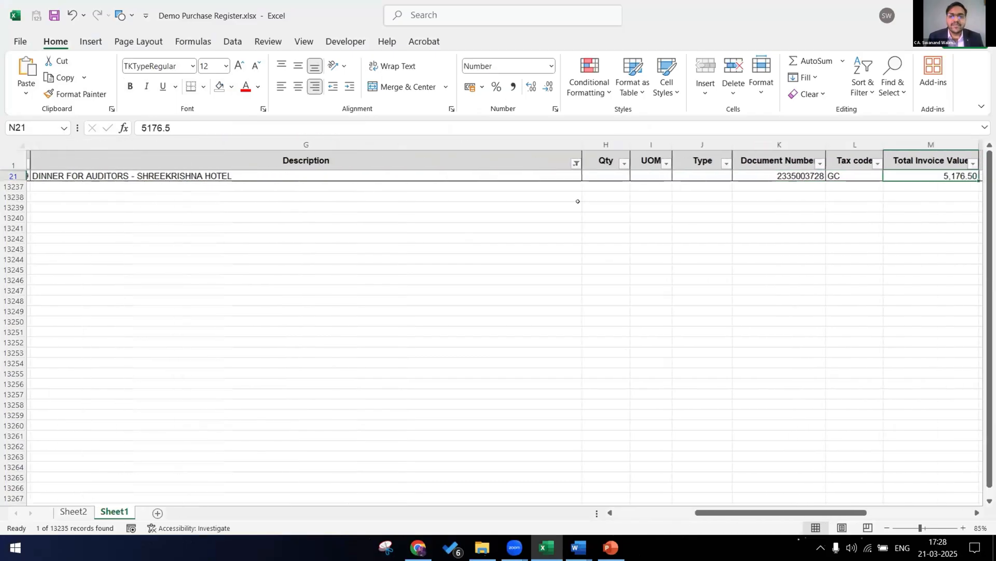
Step: Review the dinner purchase's CGST and SGST amounts, then return to ChatGPT
scroll(right, 3)
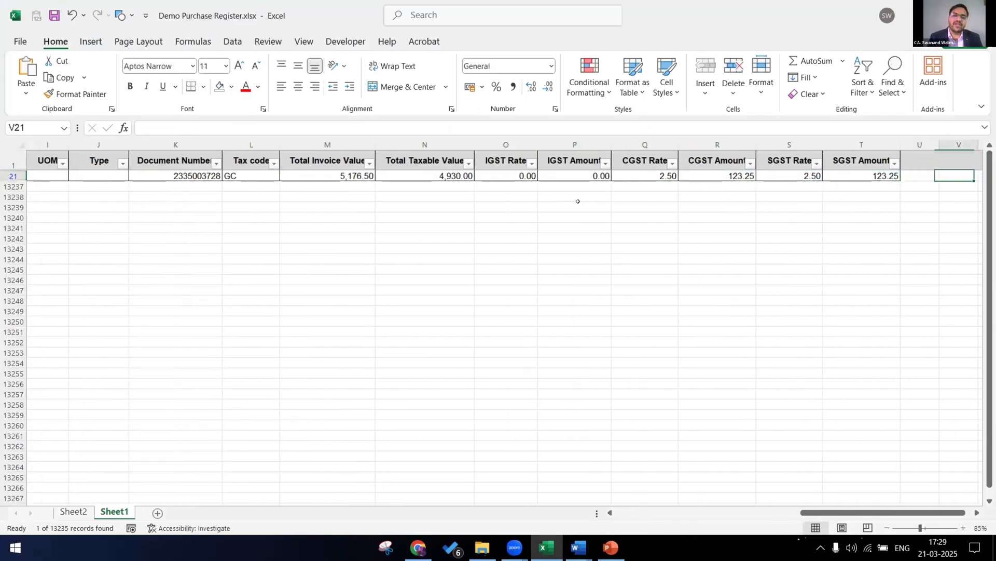
click(789, 176)
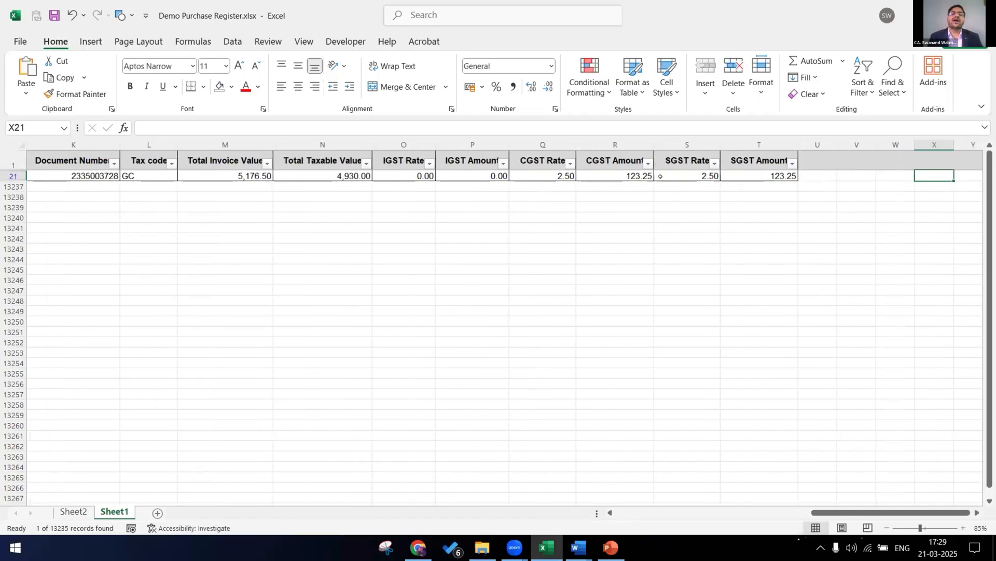
click(613, 145)
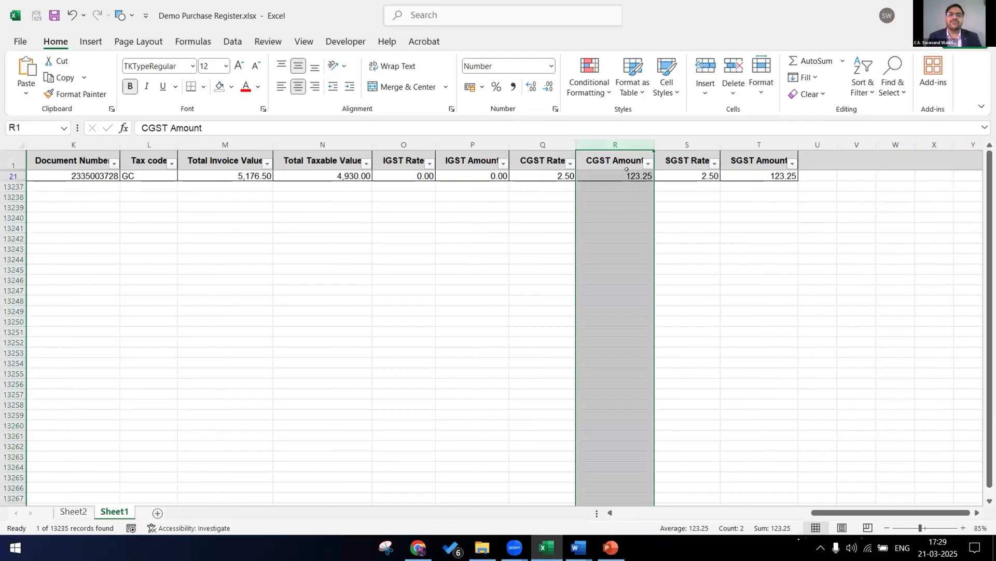
click(614, 175)
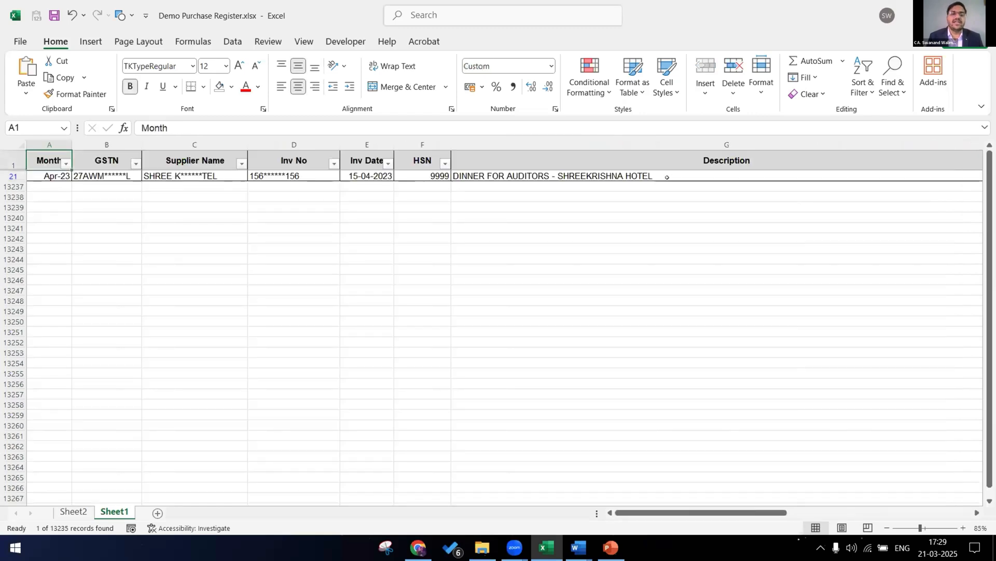
click(417, 546)
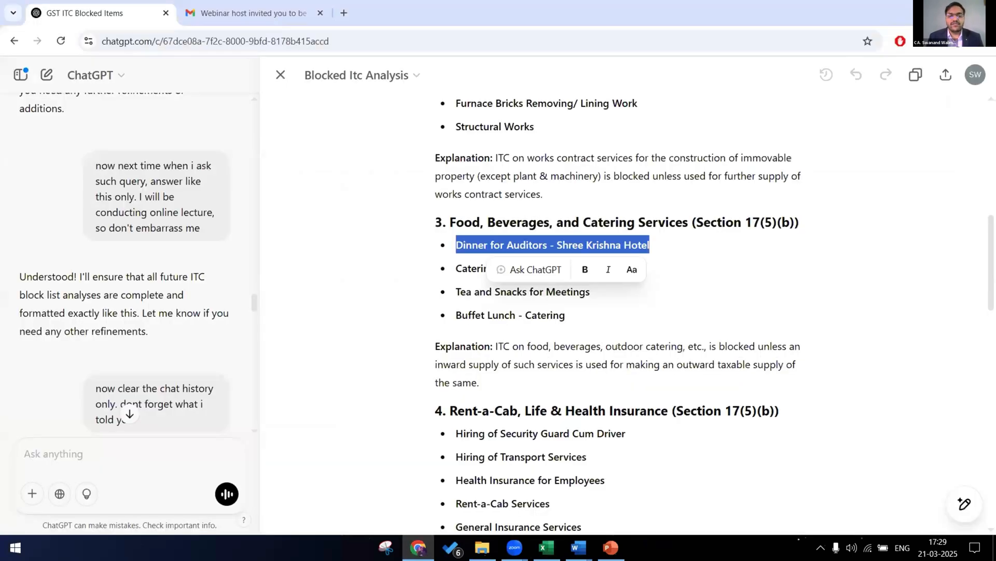
Step: Read the analysis through Personal Use, Gym Membership for Employees and disposal items to the closing note
scroll(down, 3)
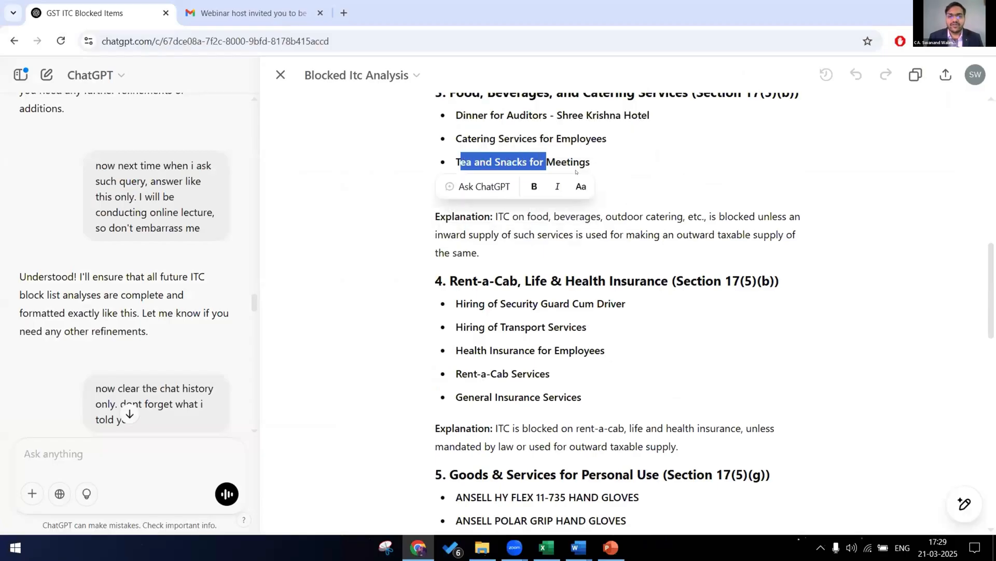
scroll(down, 3)
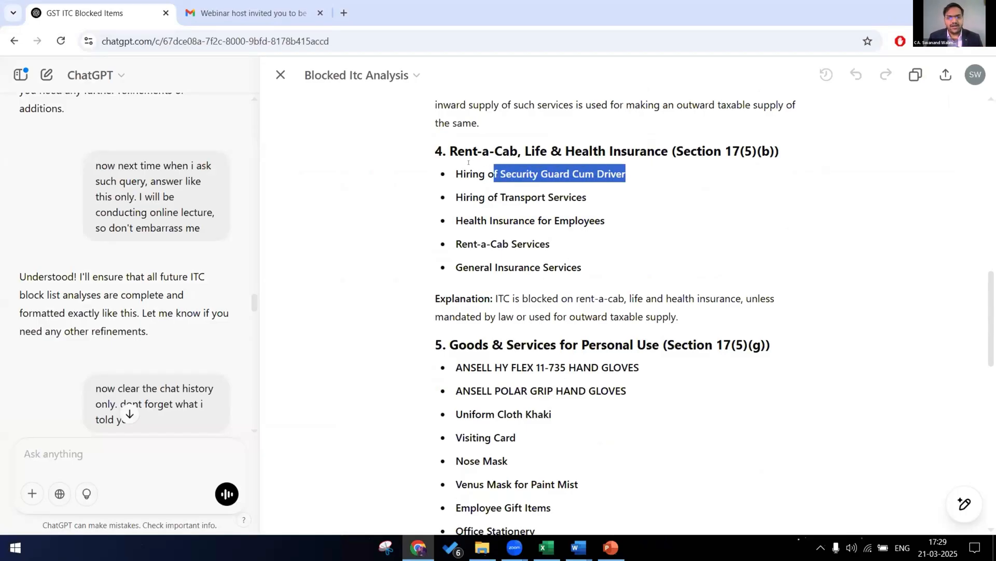
click(626, 173)
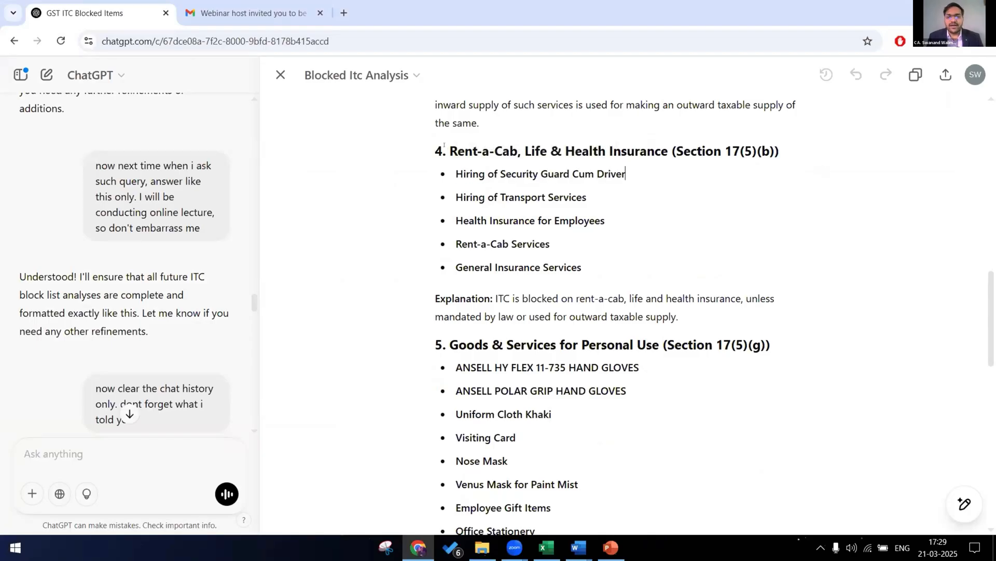
double_click(483, 150)
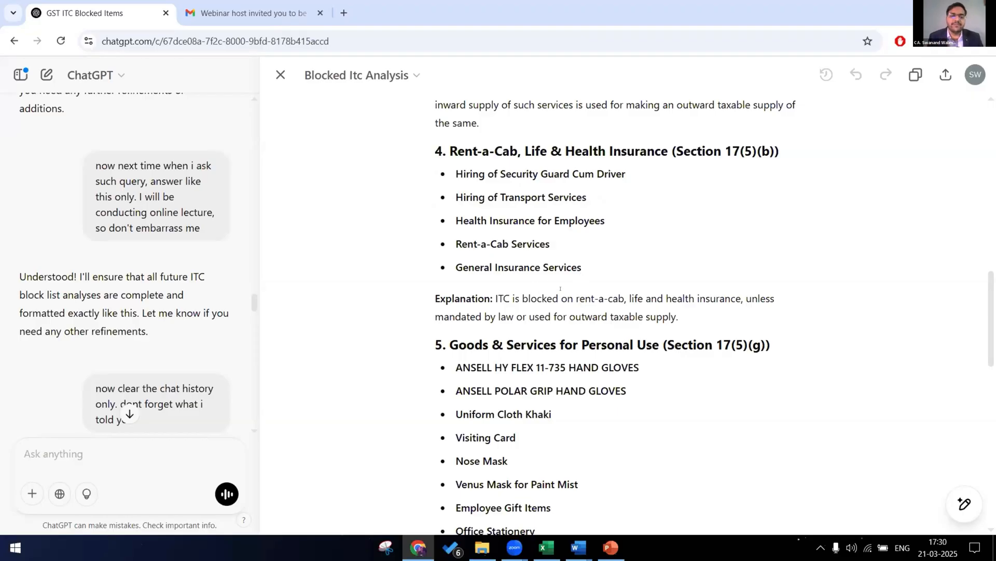
double_click(620, 214)
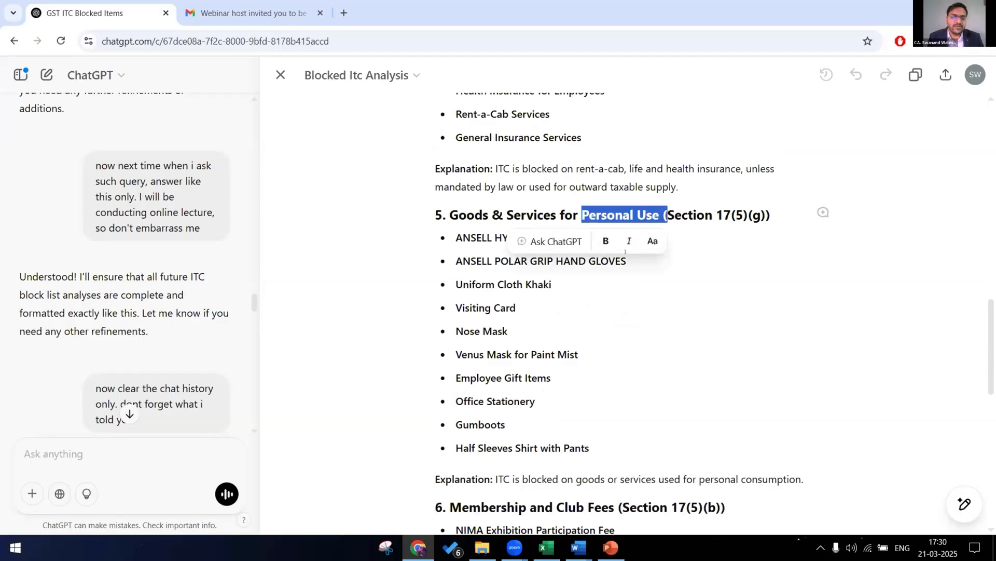
scroll(down, 3)
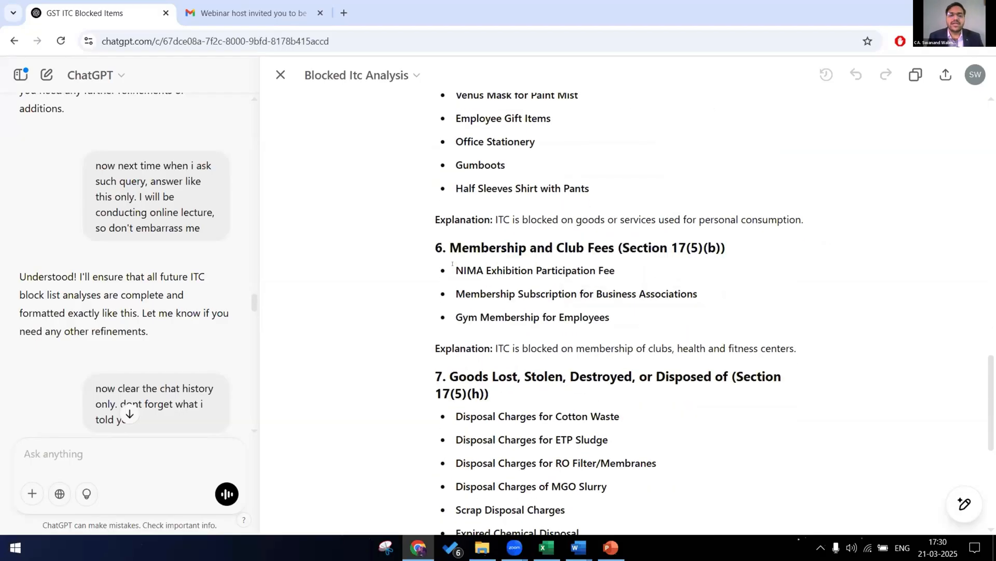
double_click(467, 317)
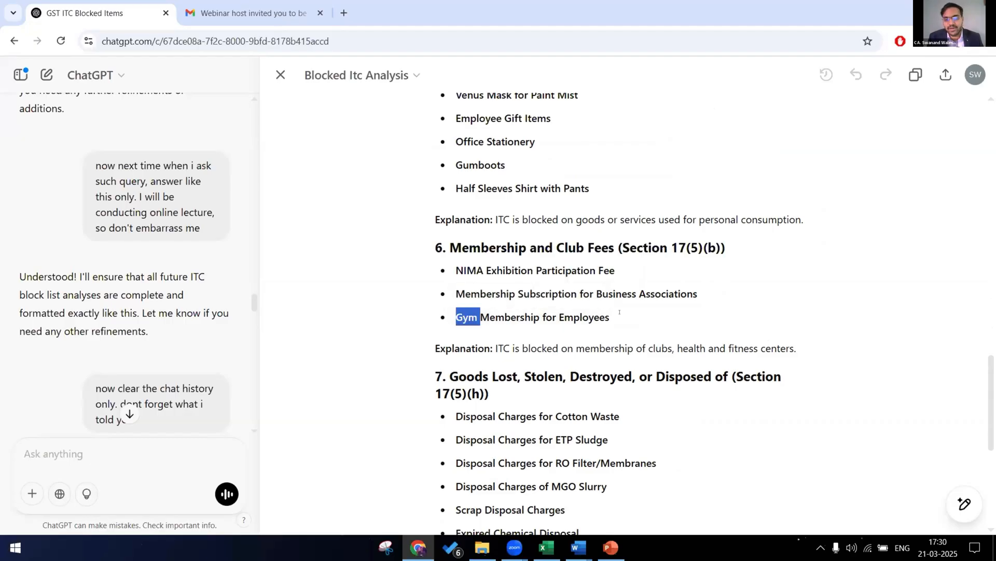
click(616, 316)
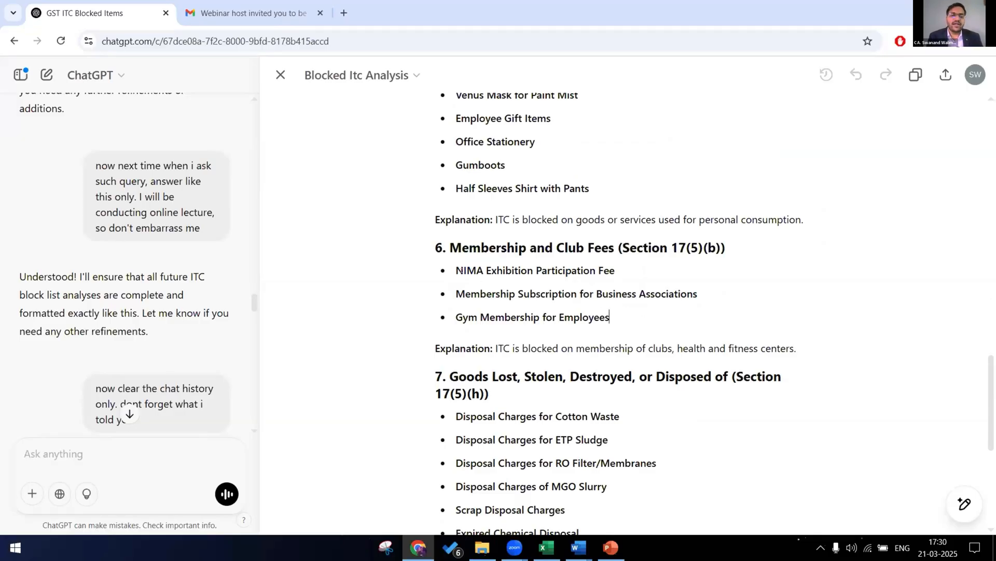
scroll(down, 3)
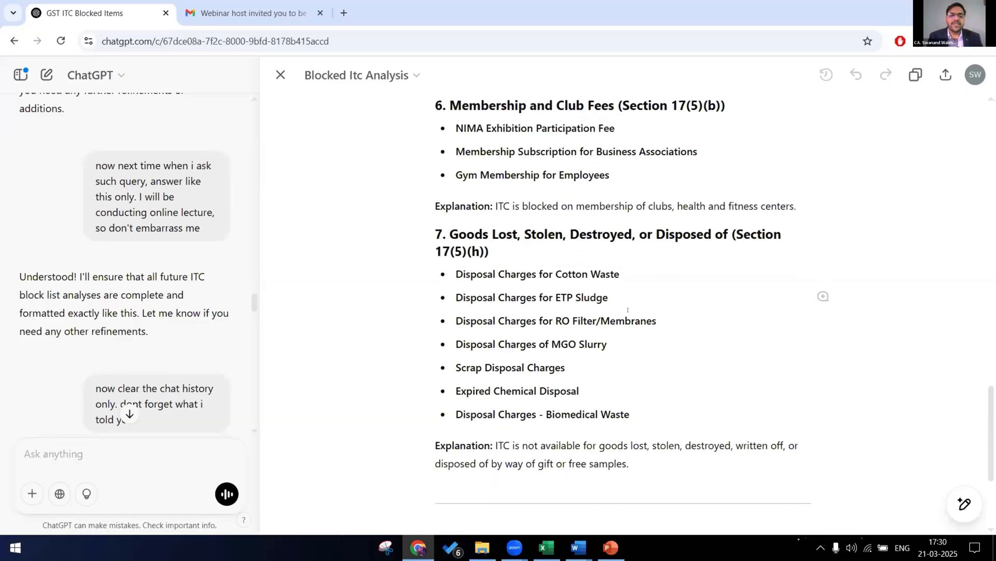
scroll(down, 3)
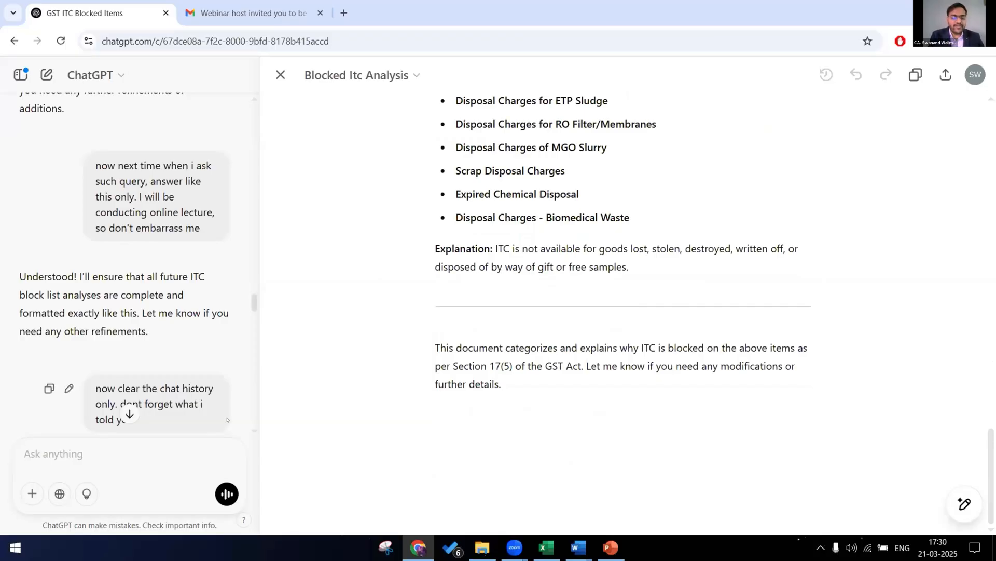
Step: Ask ChatGPT to 'give the data in word', then open the saved GST_ITC_Blocked_Items document
text(give the da)
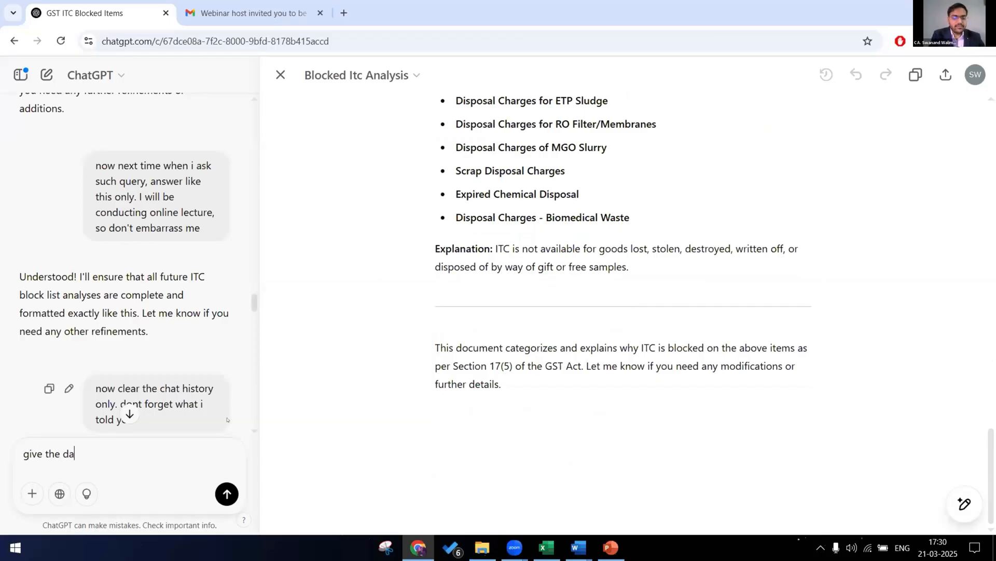
text(ta in word)
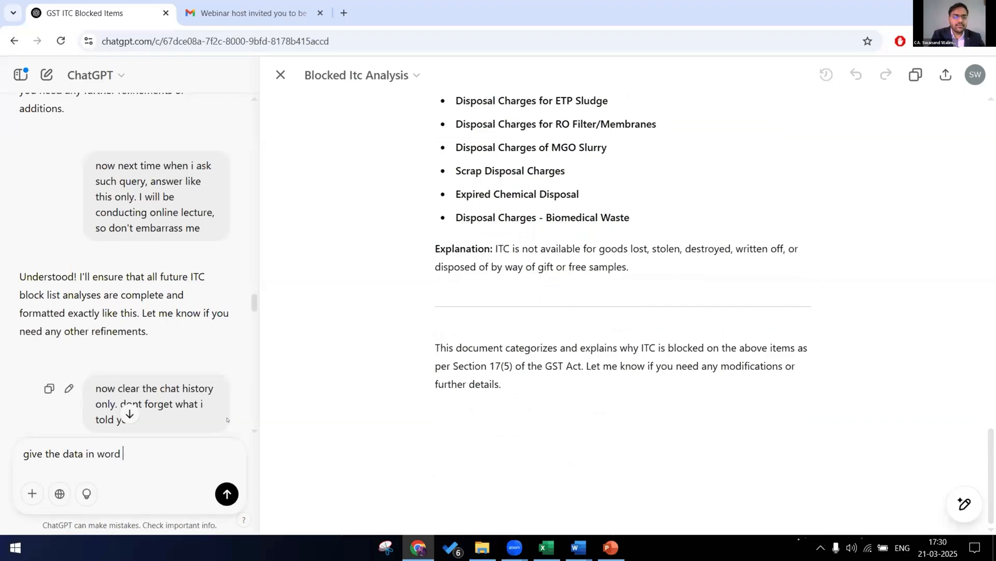
click(227, 493)
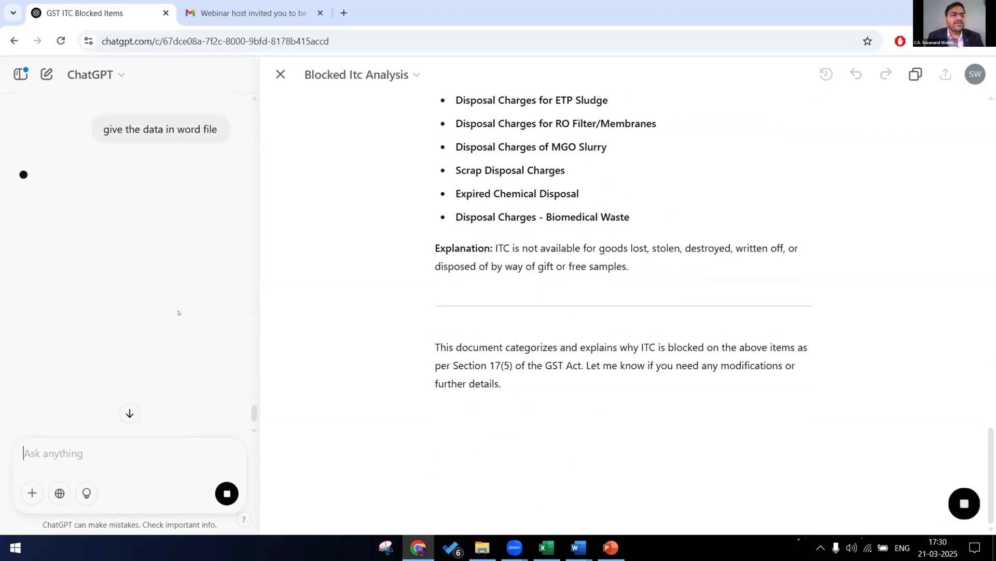
mouse_move(226, 262)
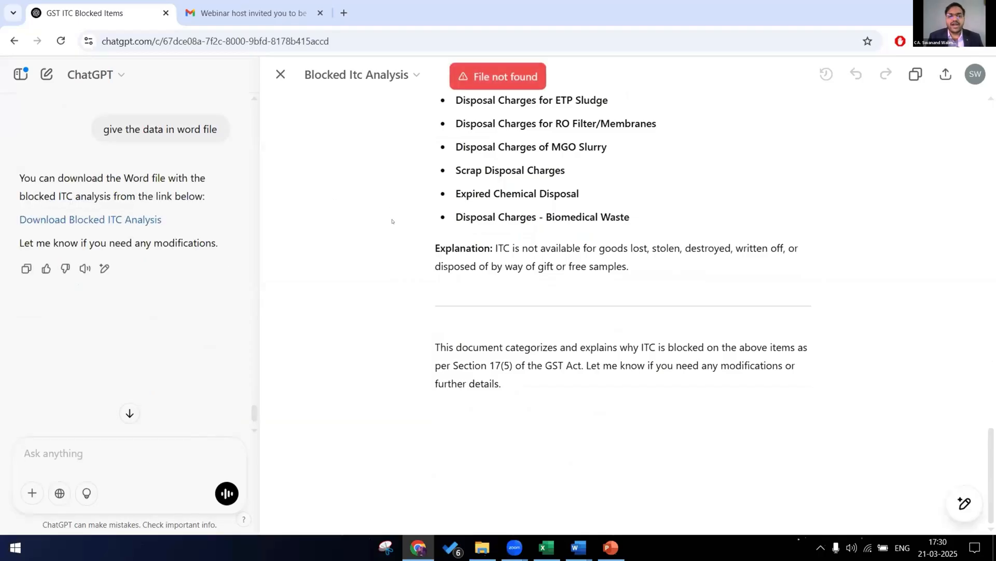
mouse_move(411, 418)
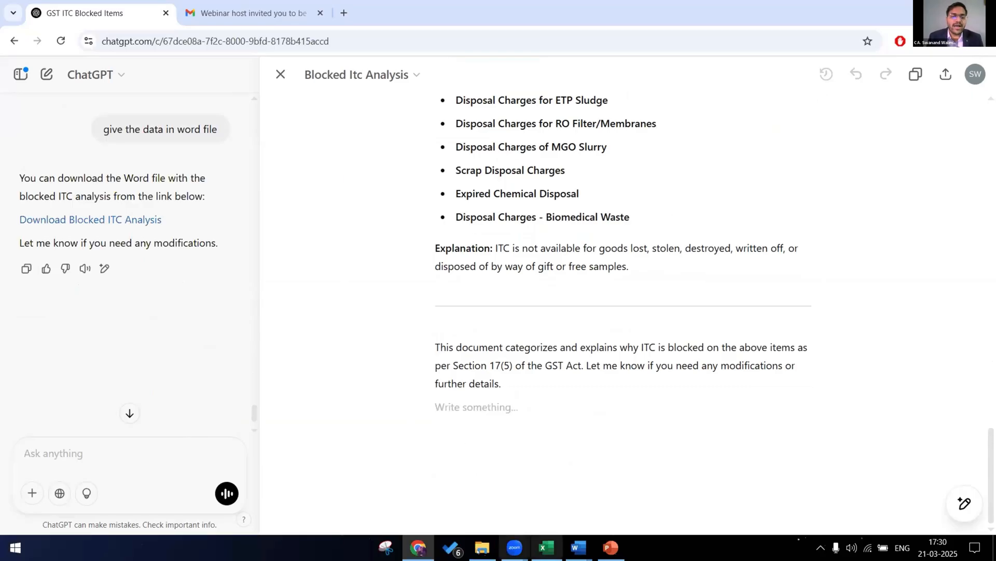
click(482, 547)
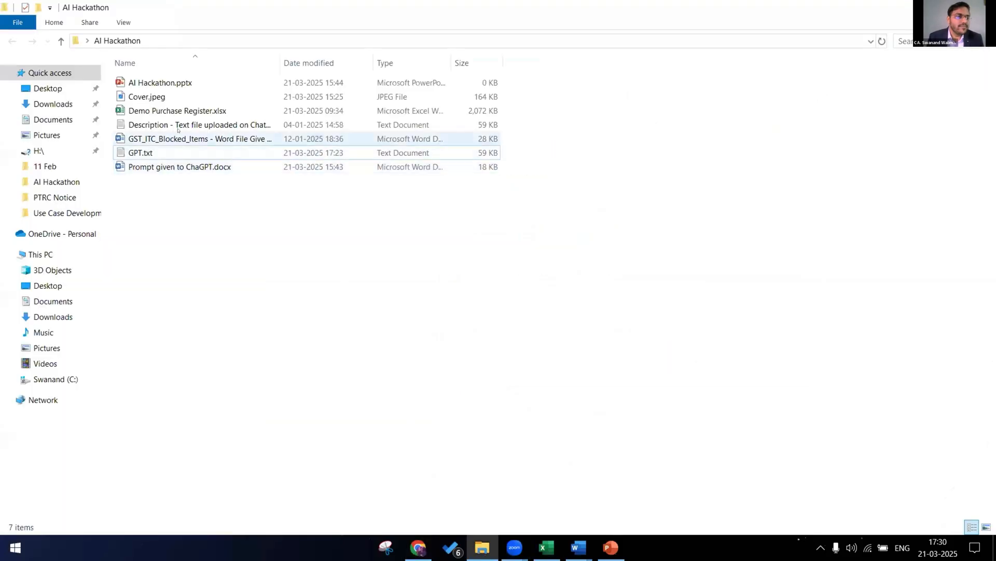
click(200, 138)
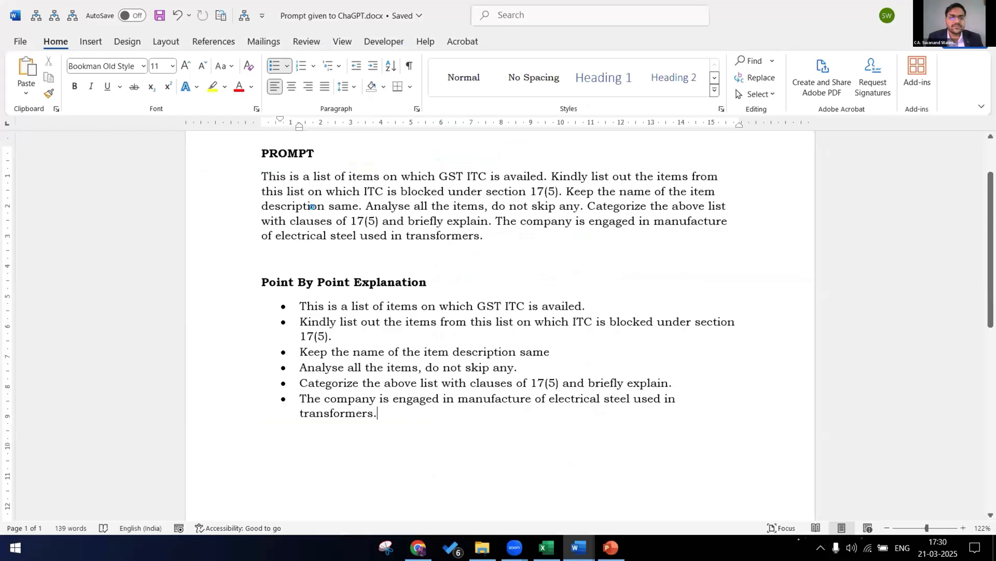
mouse_move(469, 322)
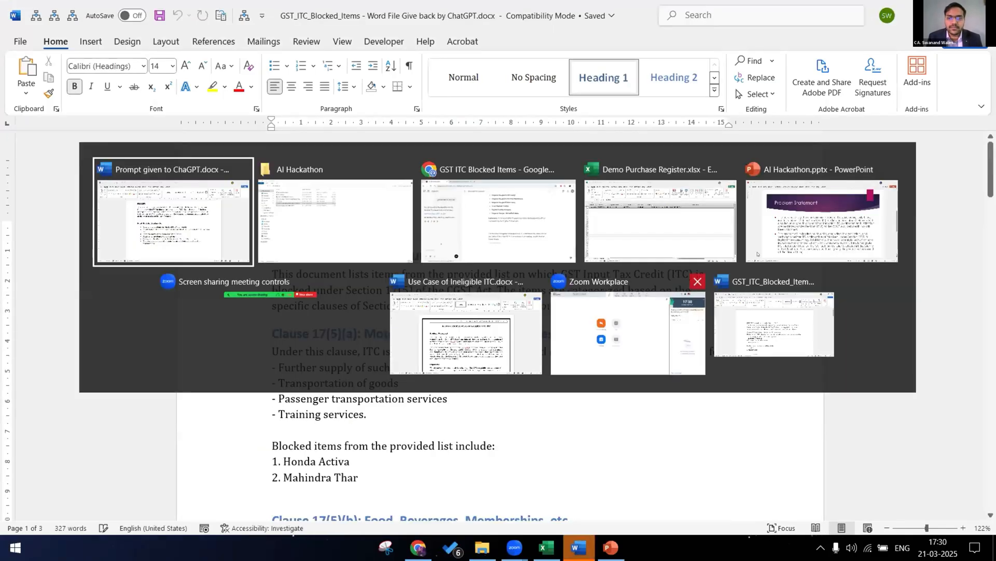
click(335, 219)
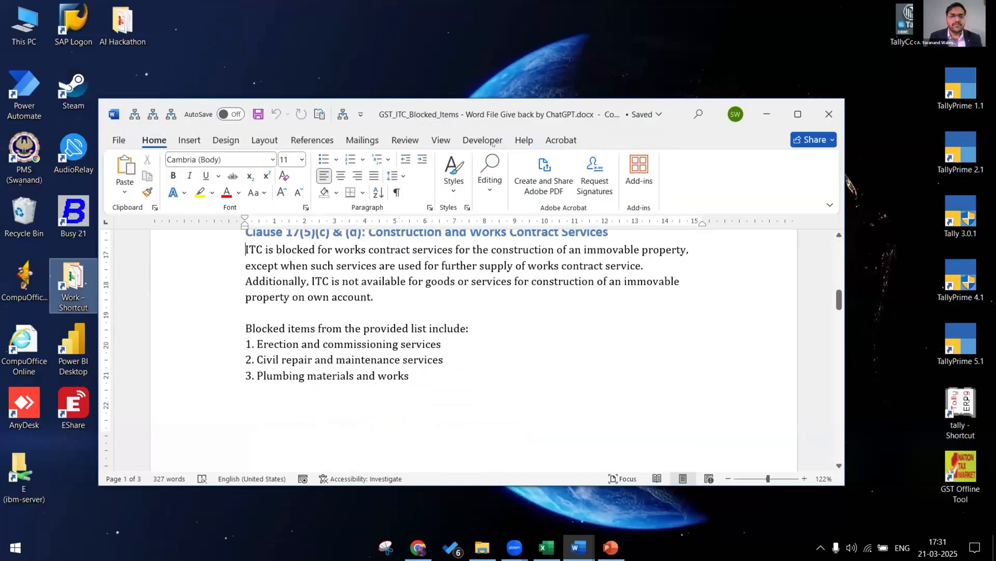
click(798, 114)
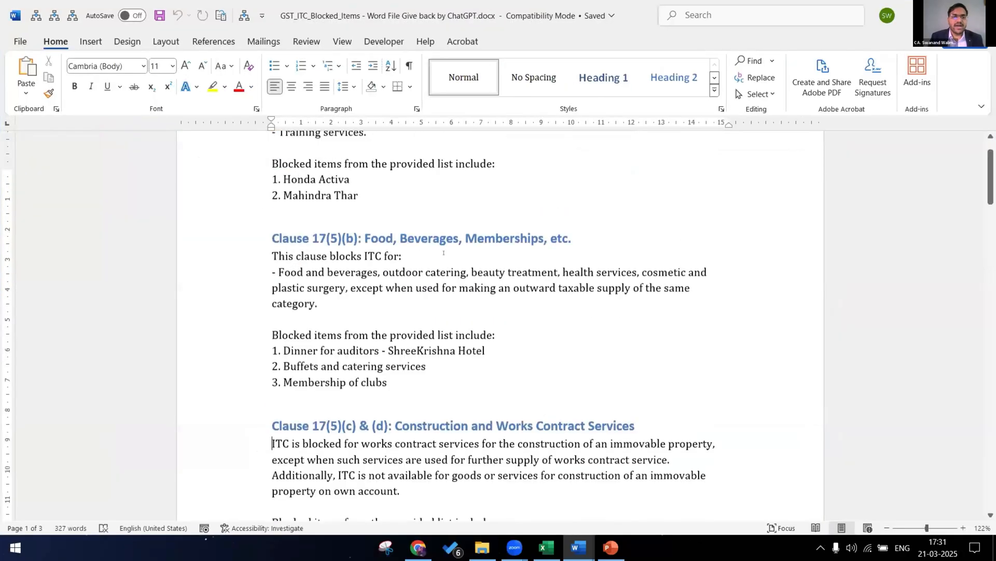
scroll(up, 3)
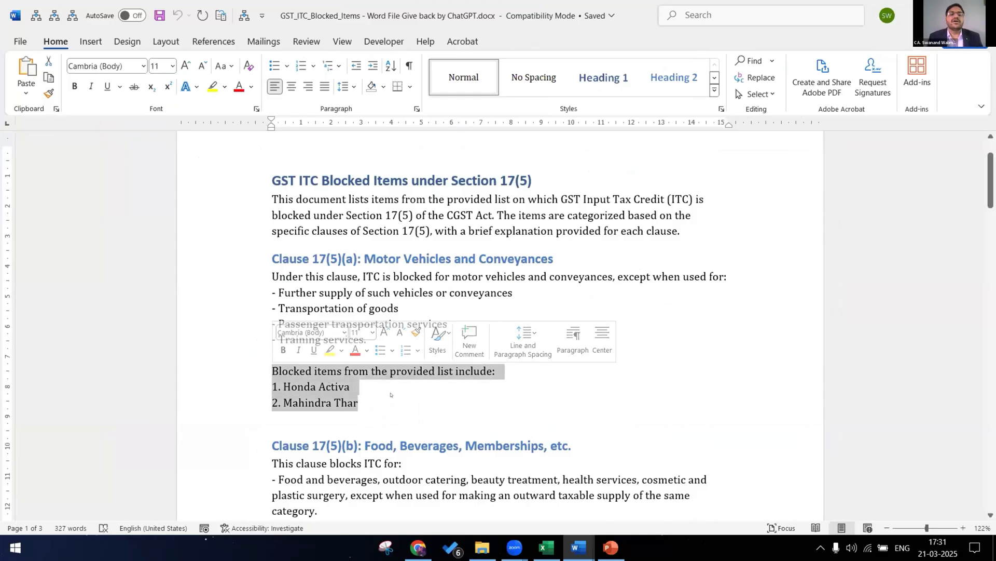
click(376, 402)
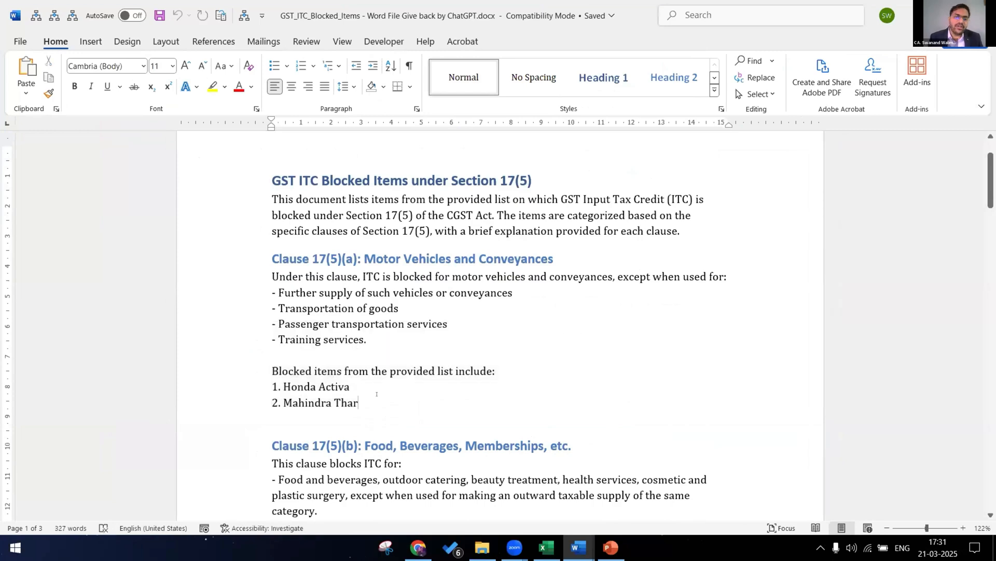
scroll(down, 3)
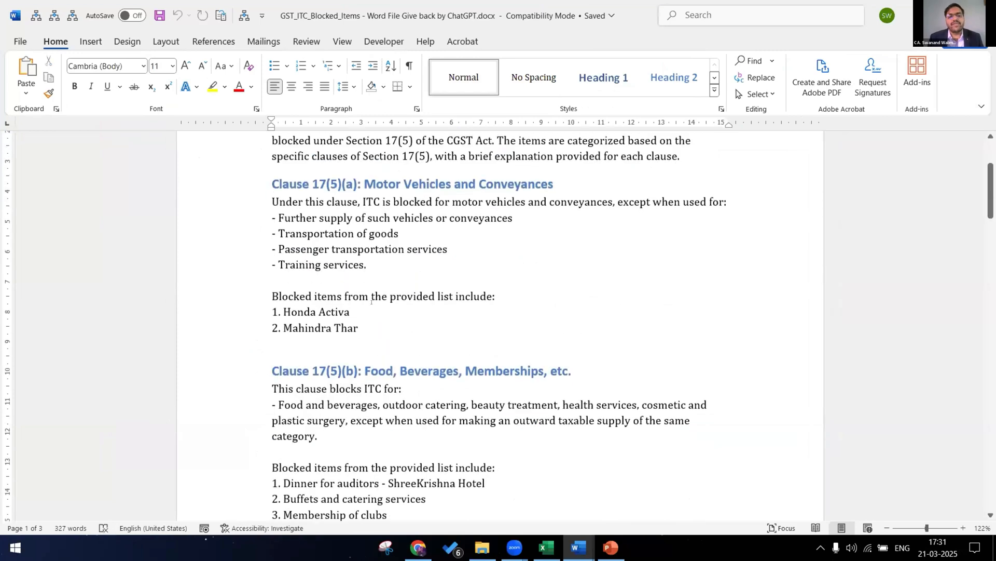
scroll(down, 3)
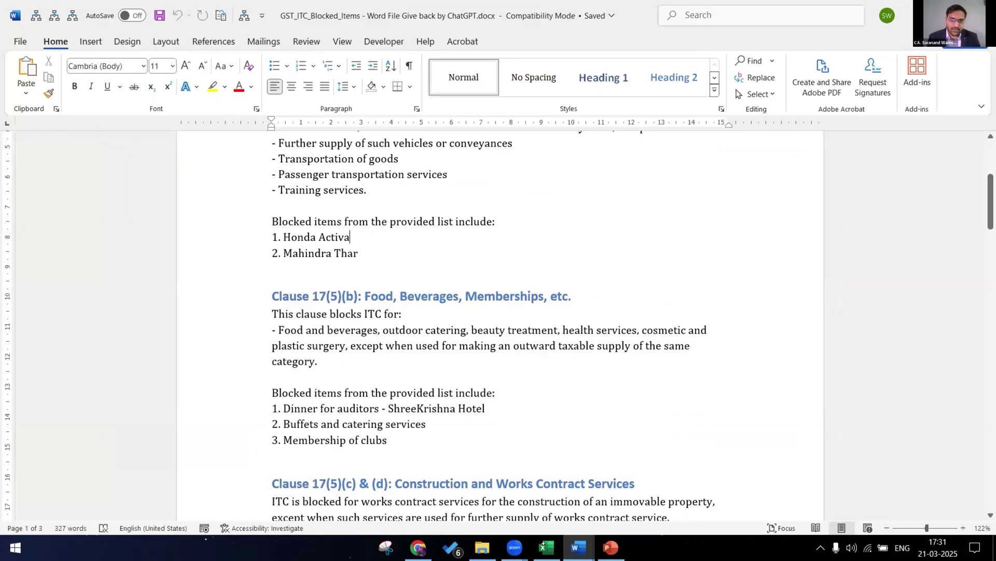
mouse_move(524, 185)
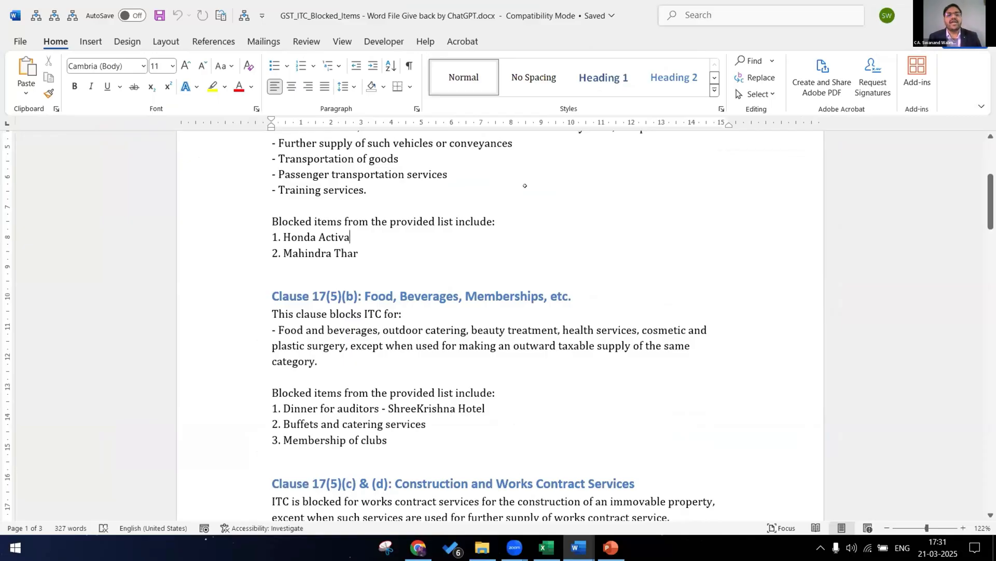
click(544, 547)
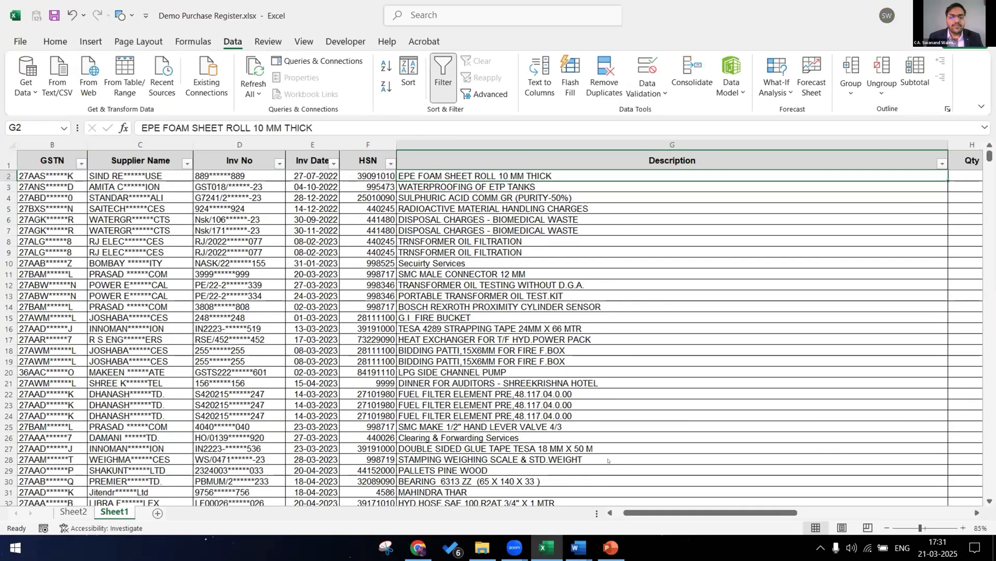
mouse_move(577, 546)
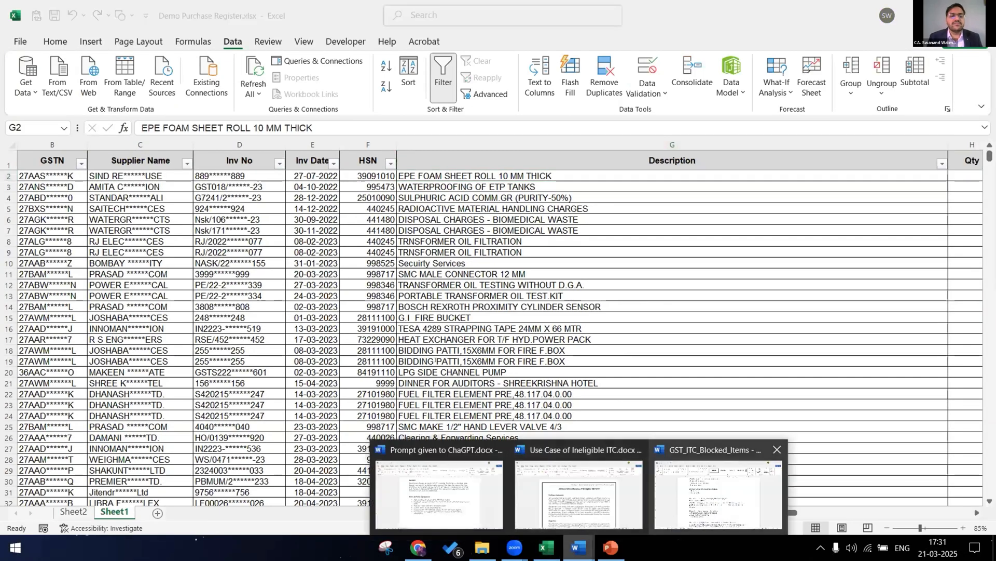
click(717, 490)
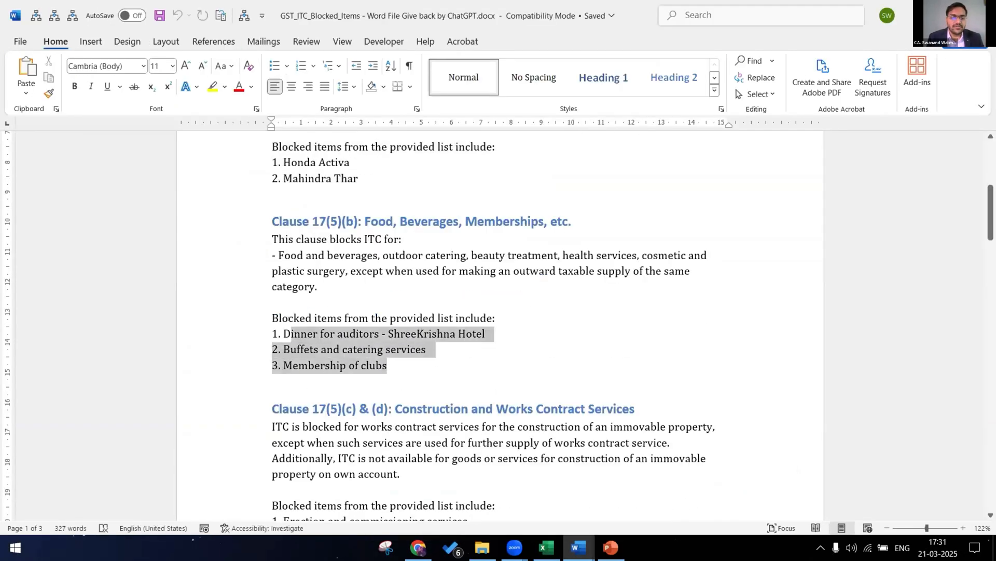
Step: Scroll past the Clause 17(5)(b) food and membership items, then switch to PowerPoint's Key Metrics slide
click(387, 365)
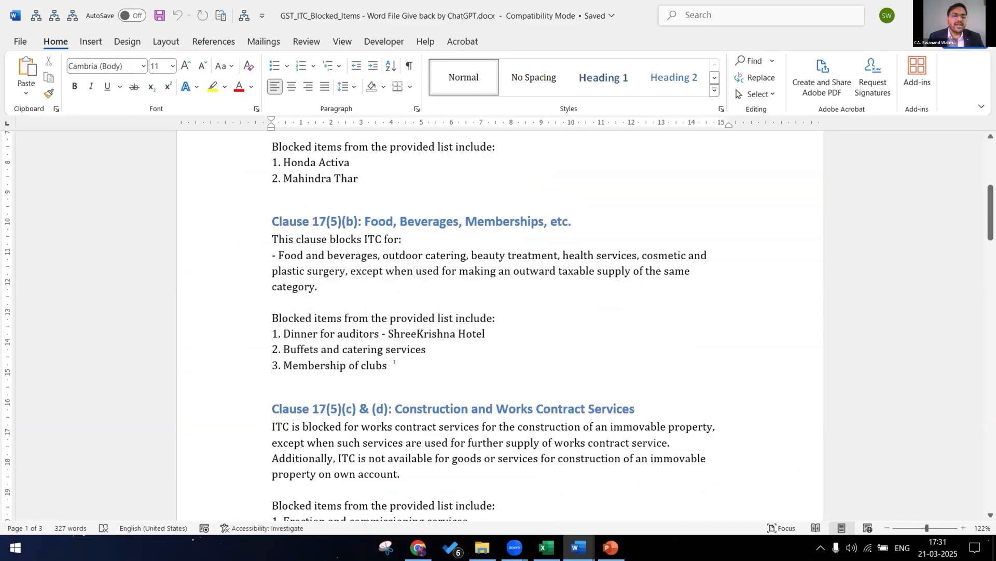
scroll(down, 3)
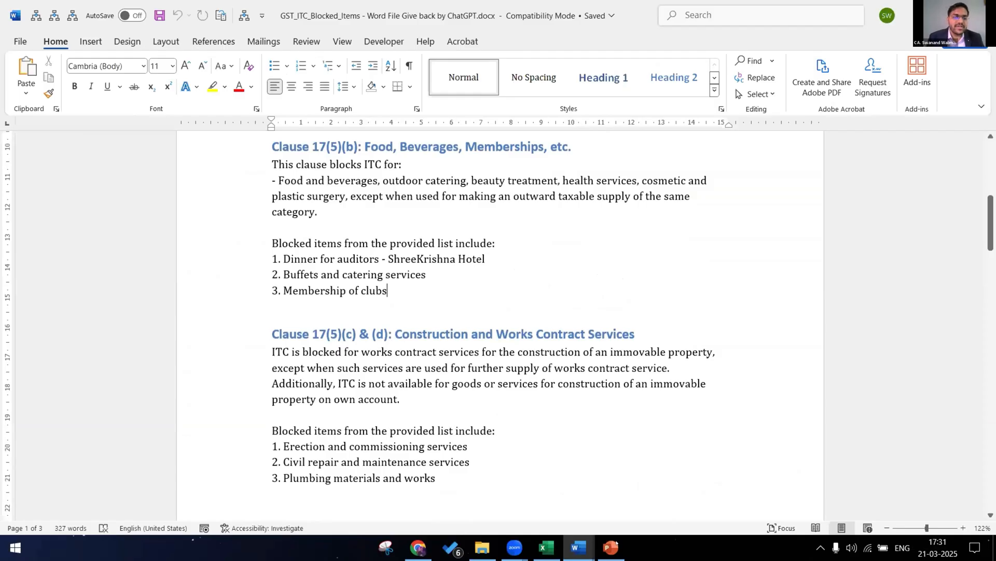
click(609, 547)
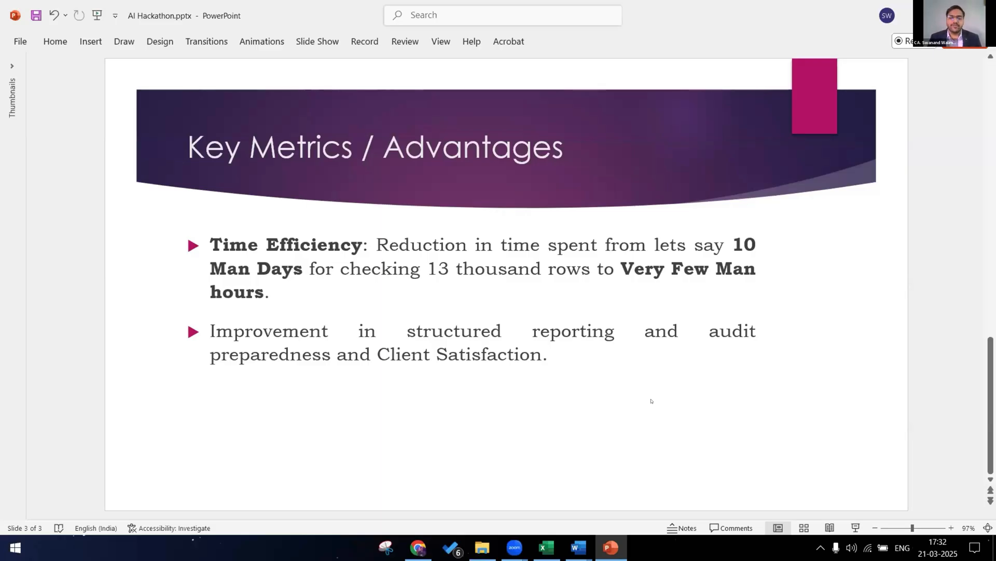
mouse_move(649, 484)
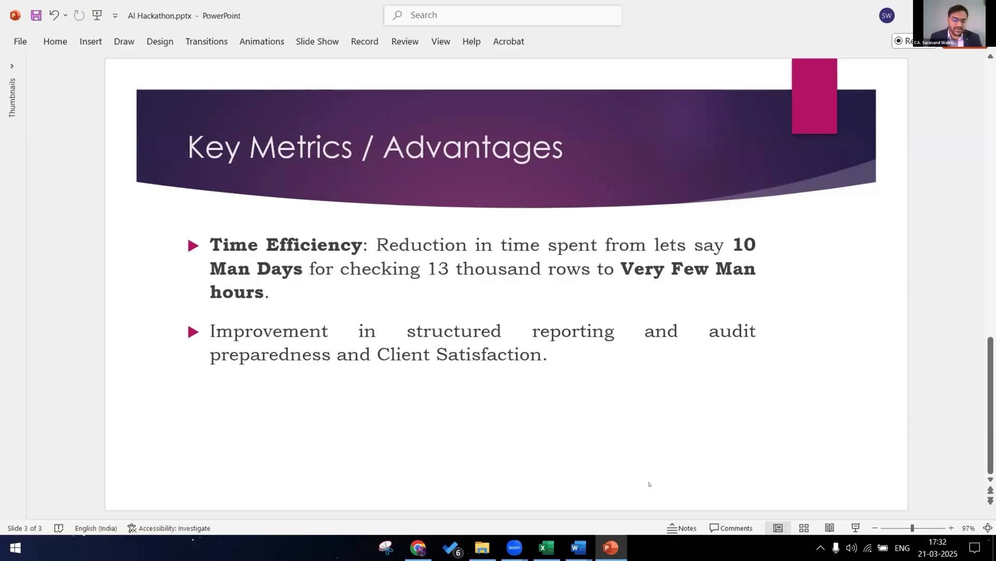
click(417, 547)
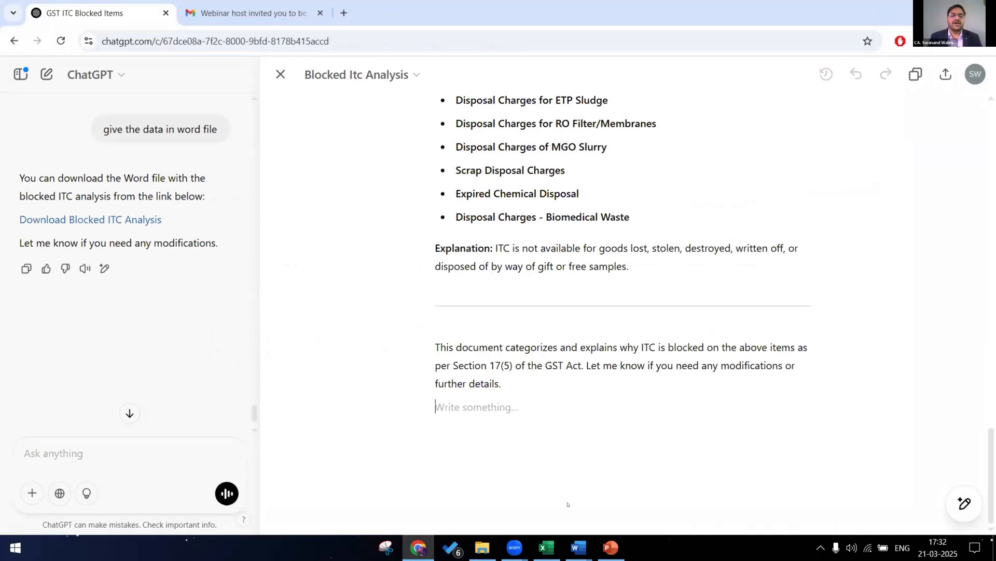
mouse_move(541, 380)
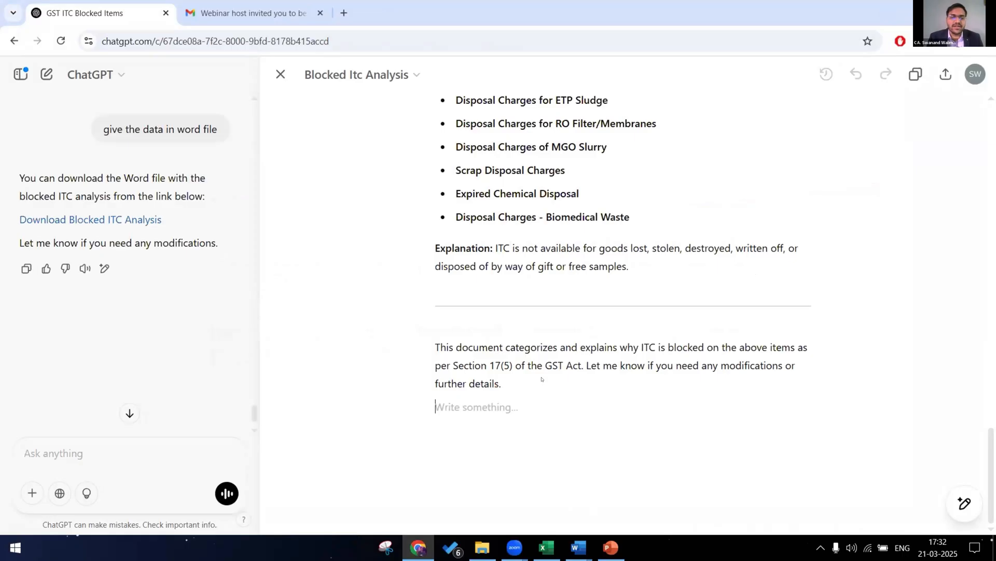
click(609, 547)
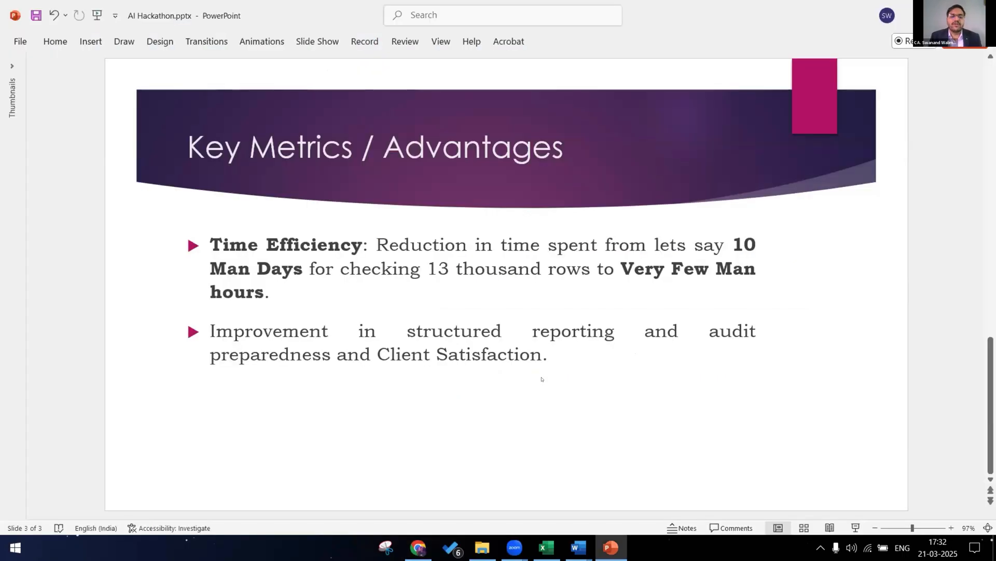